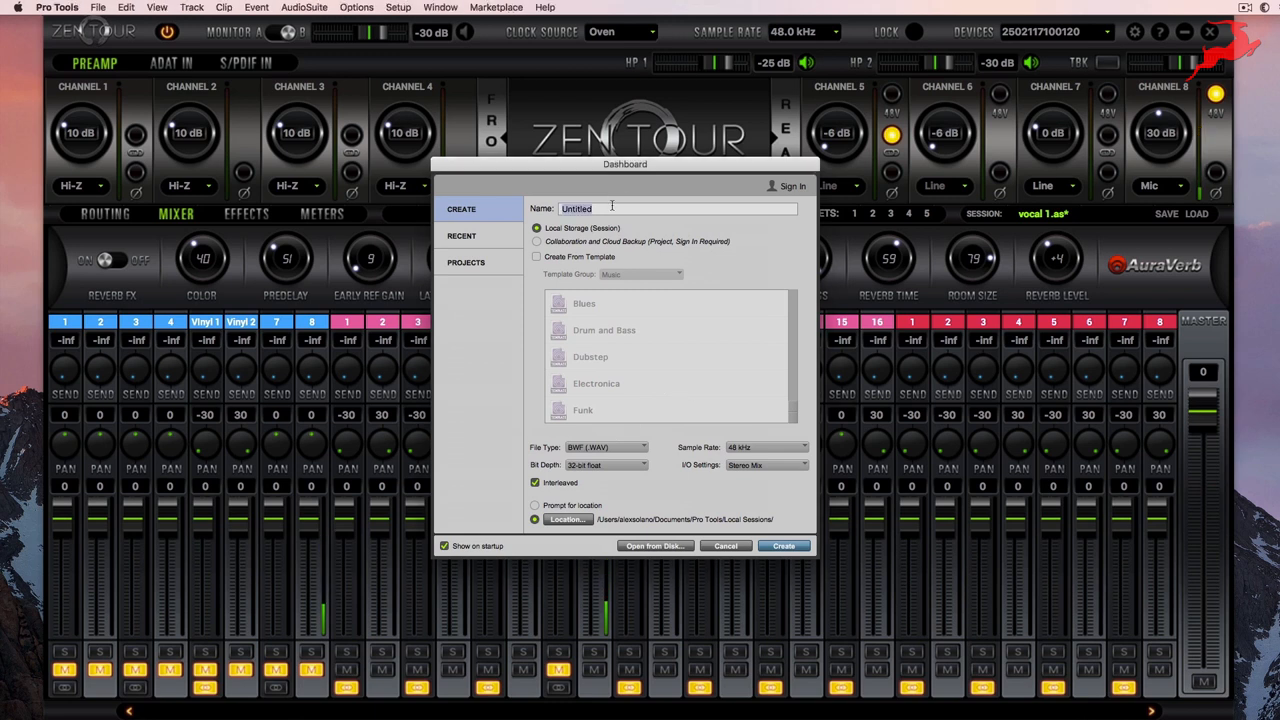
Create the session 'Record Capture' as 48 kHz, 32-bit float WAV files.
{"action": "type", "text": "Record Capture"}
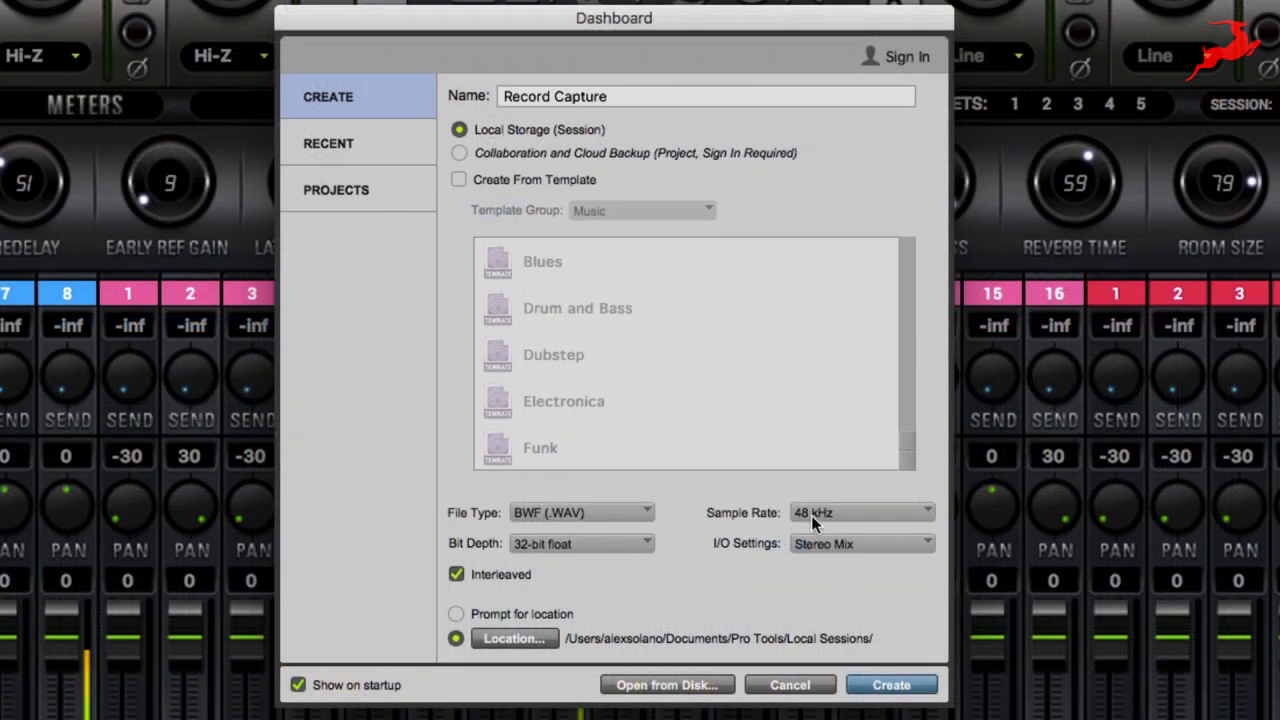
{"action": "left_click", "coordinate": [891, 684]}
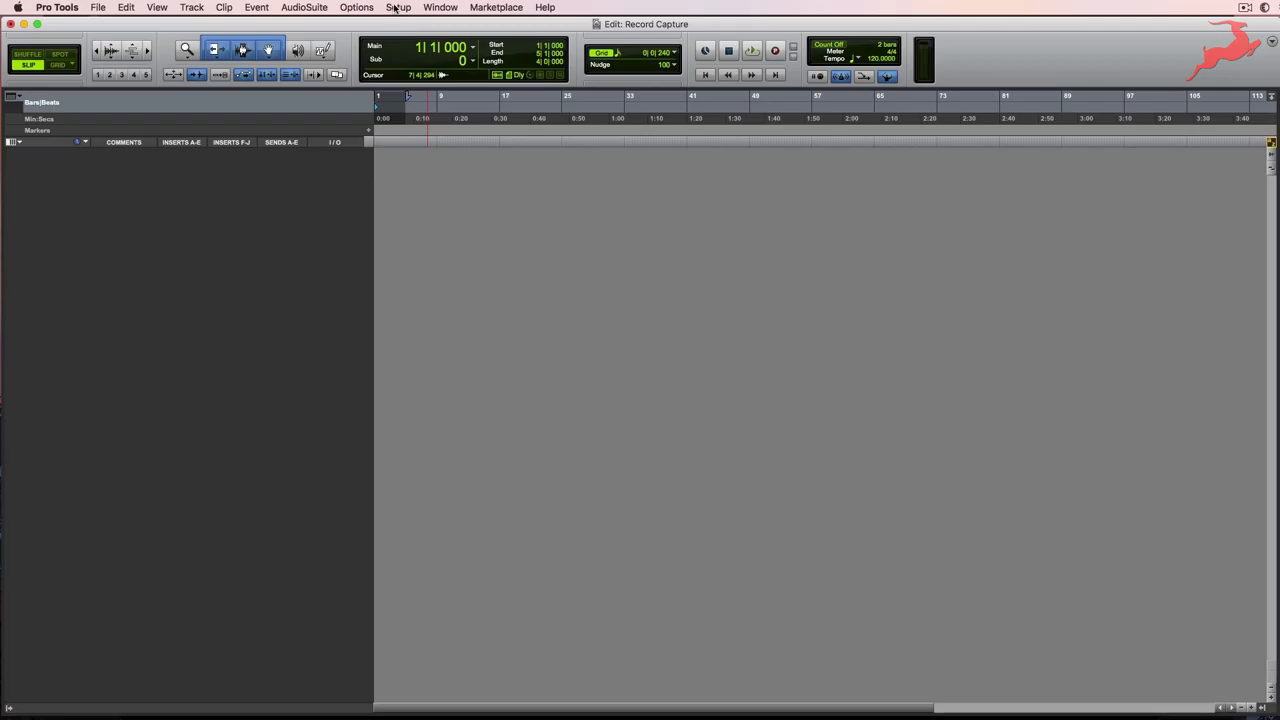
{"action": "left_click", "coordinate": [397, 7]}
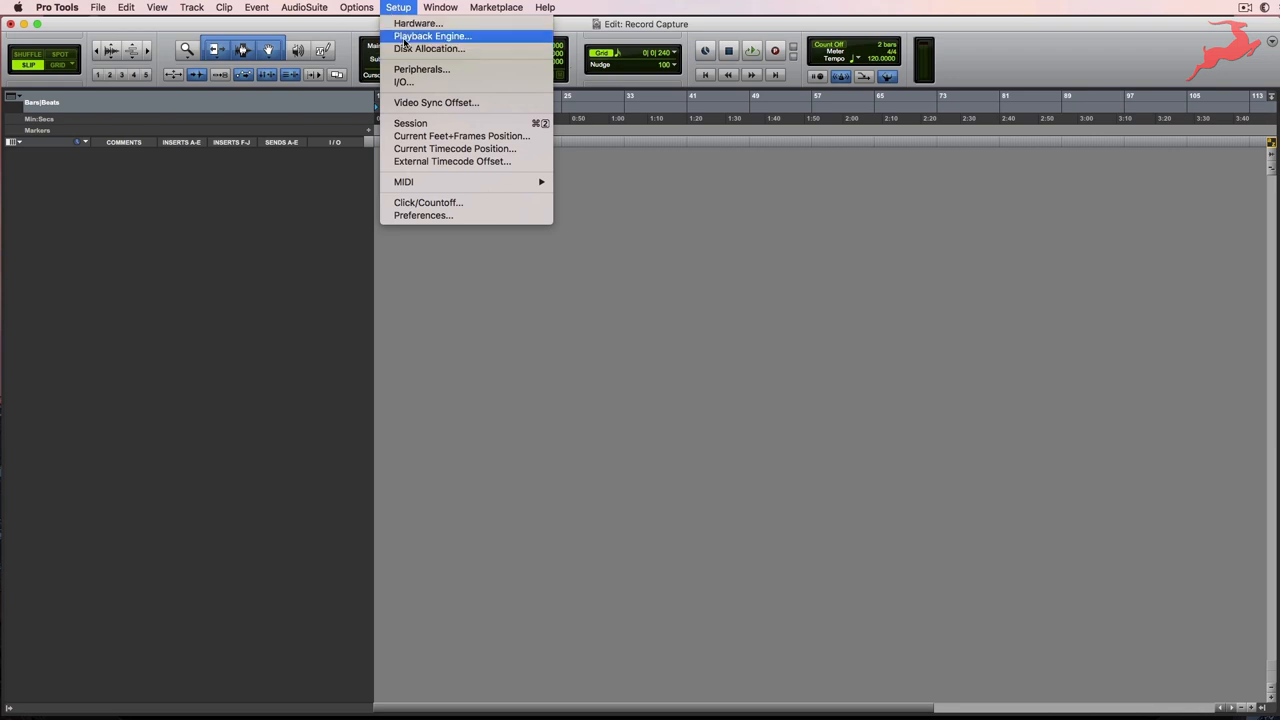
{"action": "left_click", "coordinate": [448, 36]}
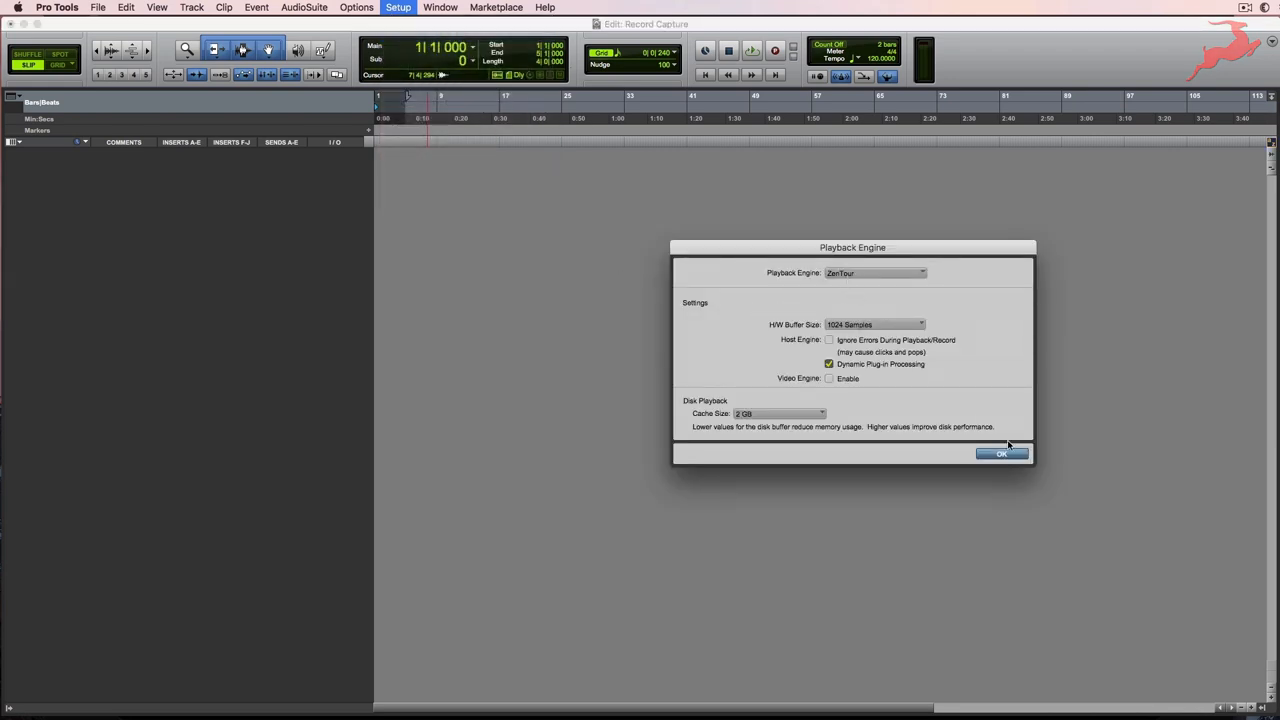
{"action": "left_click", "coordinate": [1001, 453]}
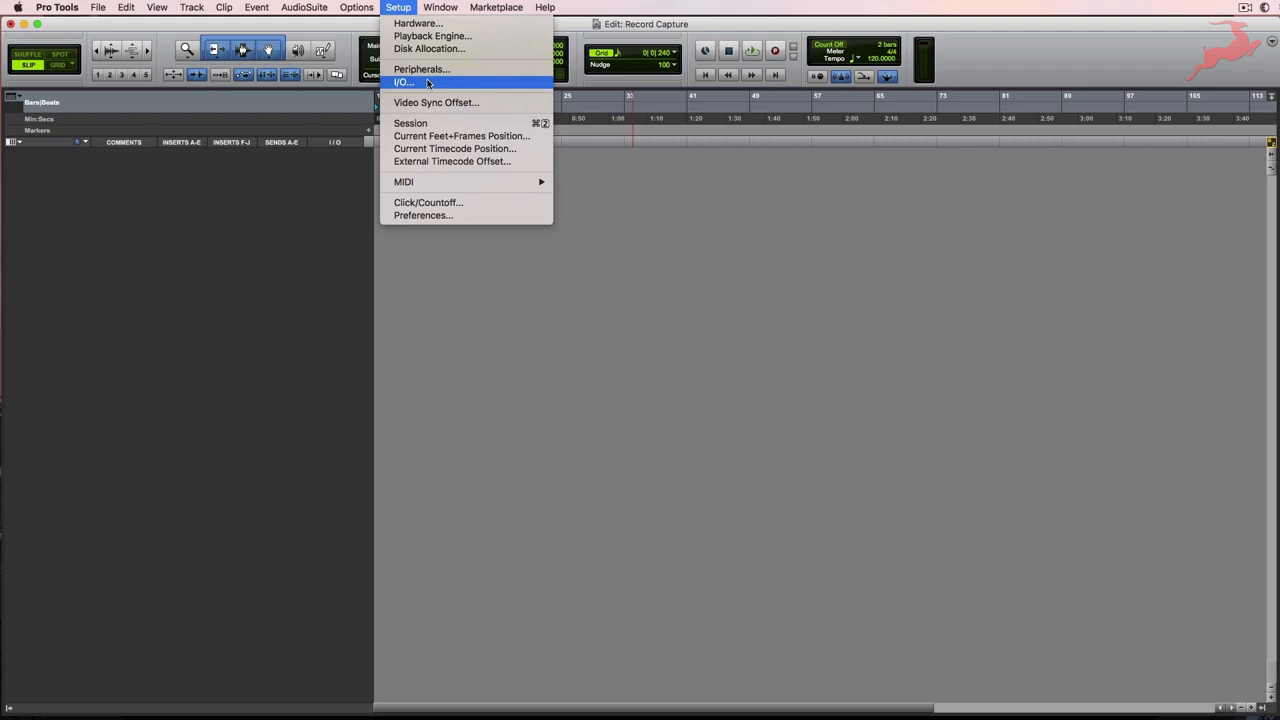
{"action": "left_click", "coordinate": [405, 82]}
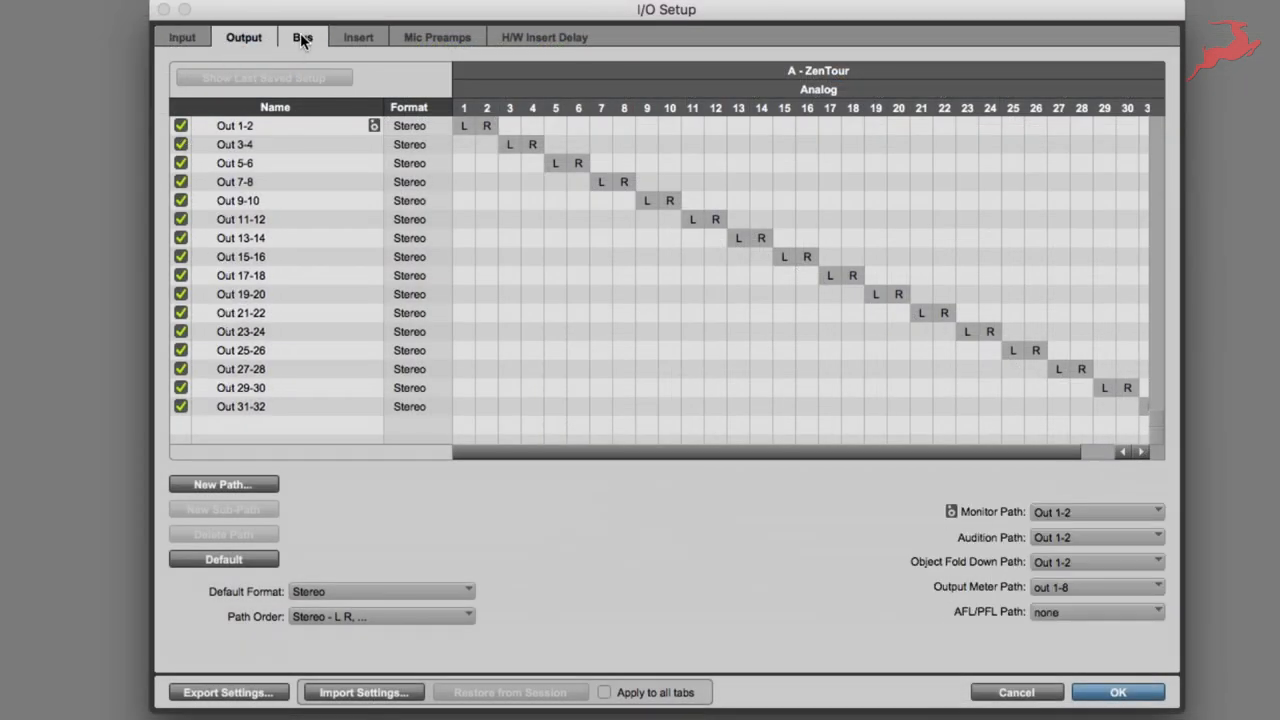
{"action": "left_click", "coordinate": [295, 37]}
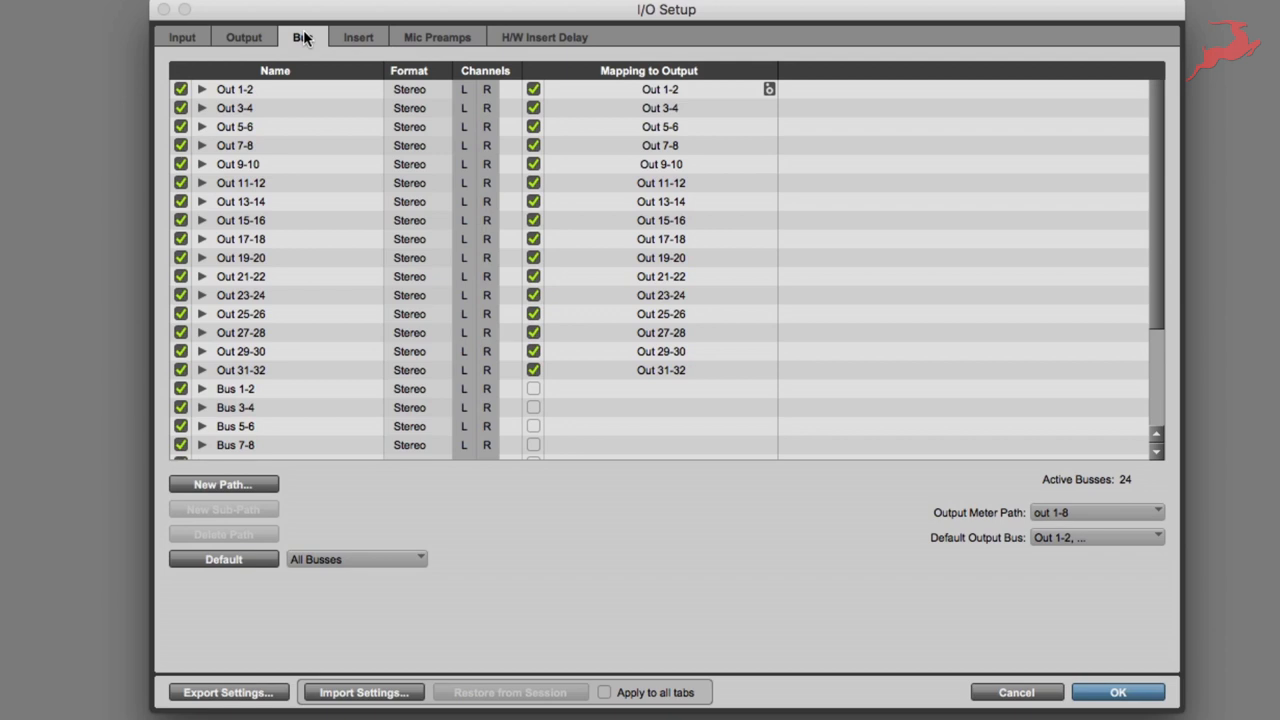
{"action": "left_click", "coordinate": [1123, 692]}
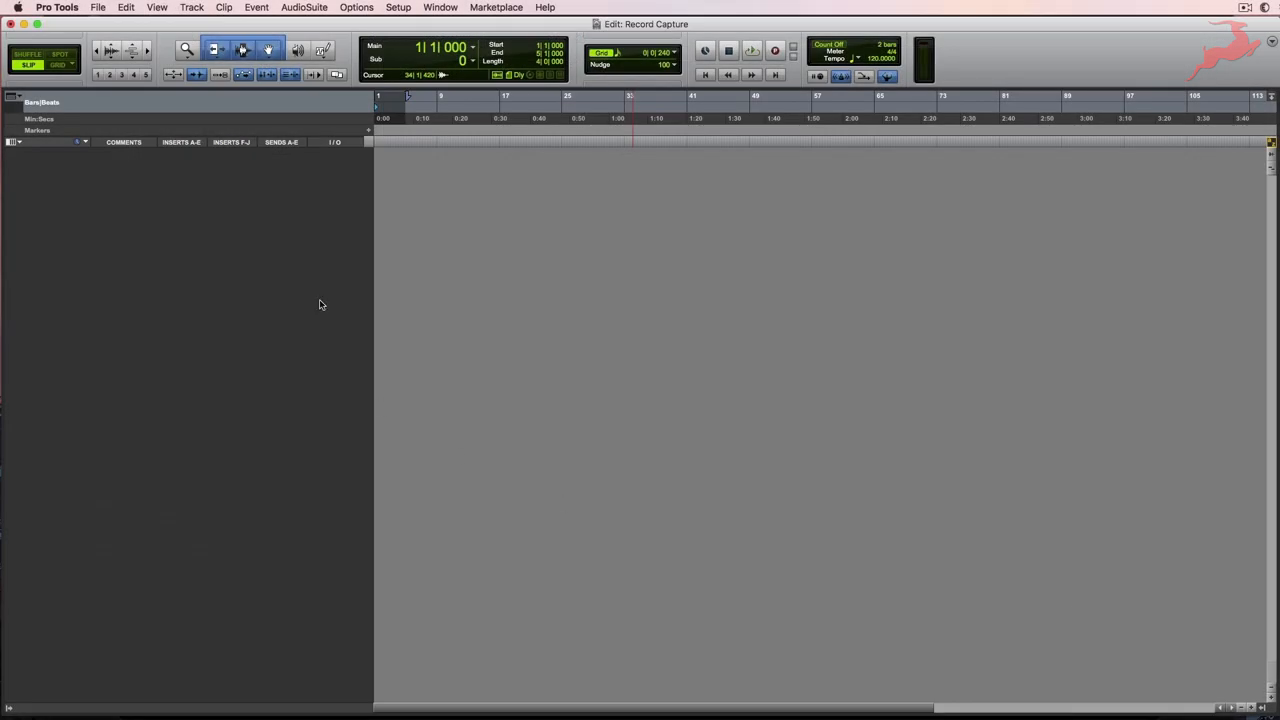
Add a new stereo audio track to the session.
{"action": "left_click", "coordinate": [190, 7]}
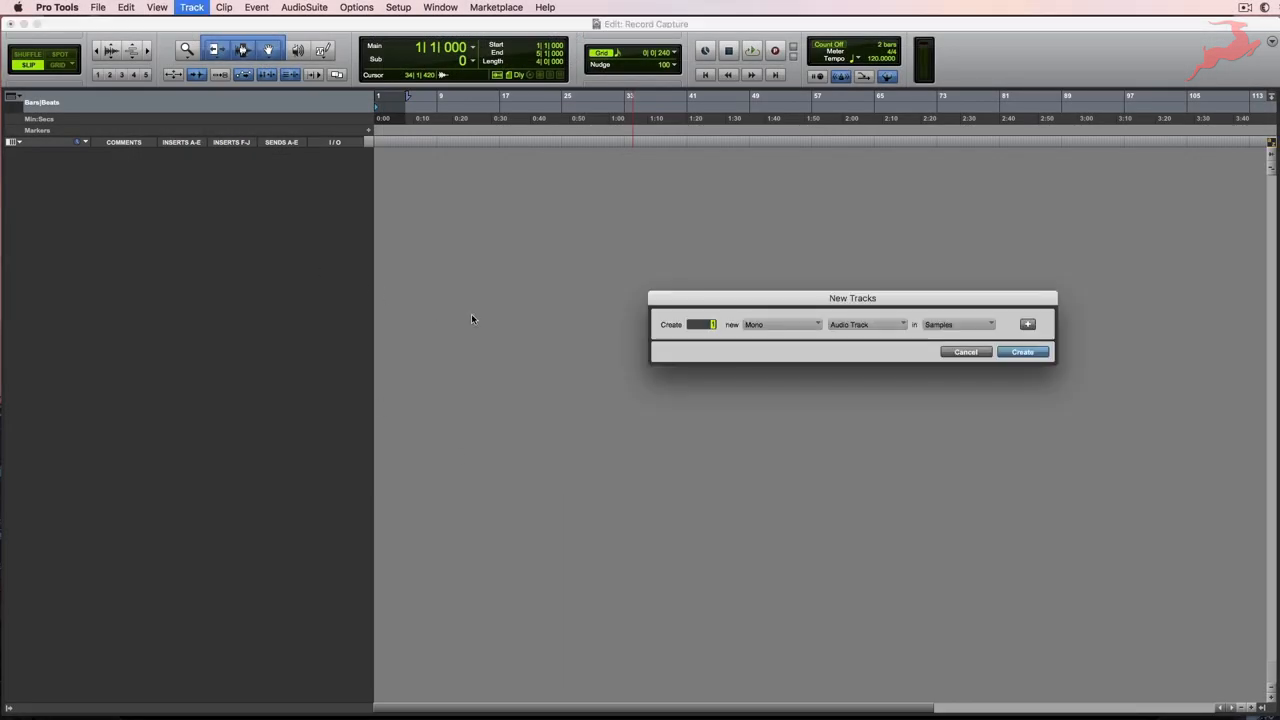
{"action": "left_click", "coordinate": [1021, 351]}
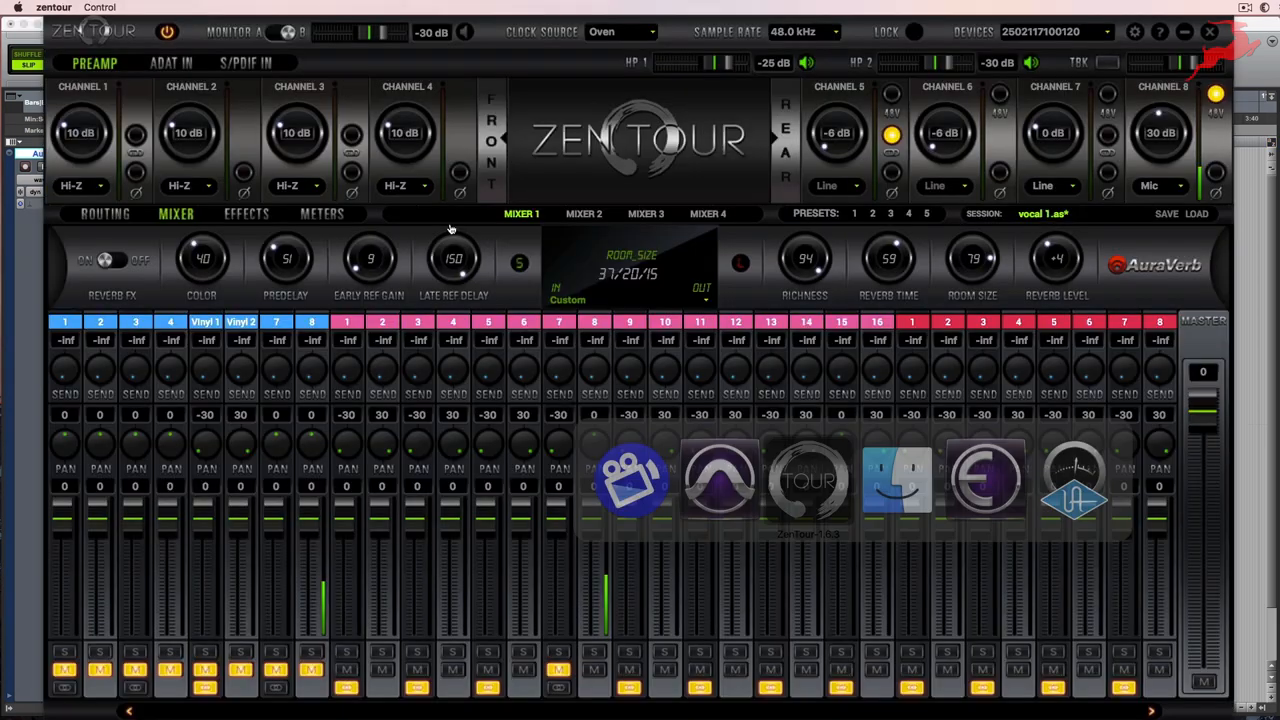
Show the routing matrix and inspect the destinations of preamp Vinyl 1 and Vinyl 2.
{"action": "left_click", "coordinate": [104, 214]}
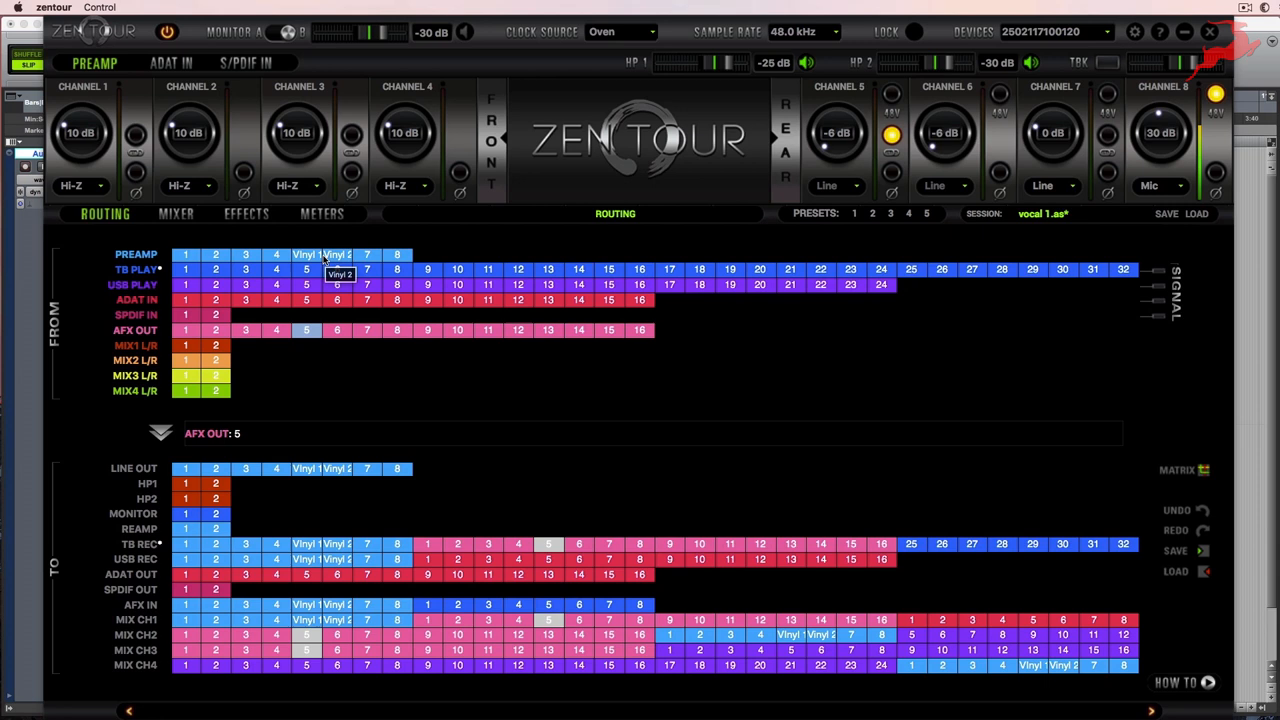
{"action": "mouse_move", "coordinate": [310, 258]}
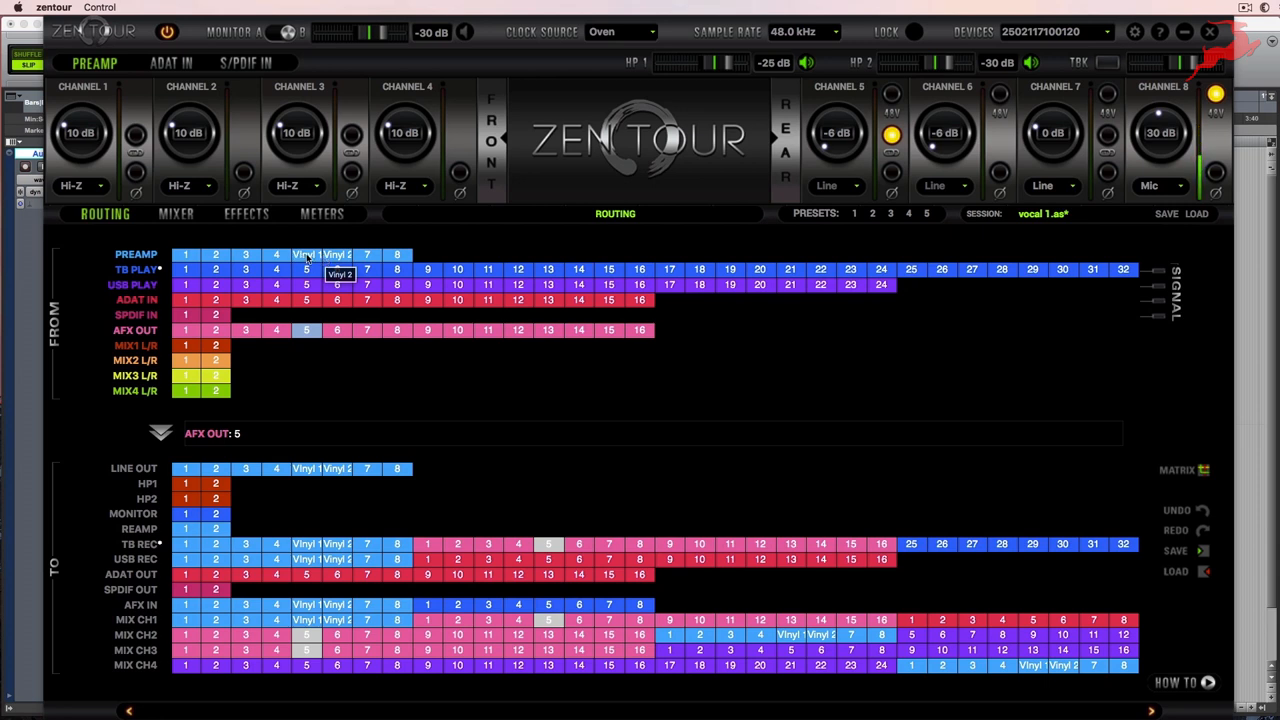
{"action": "left_click", "coordinate": [306, 254]}
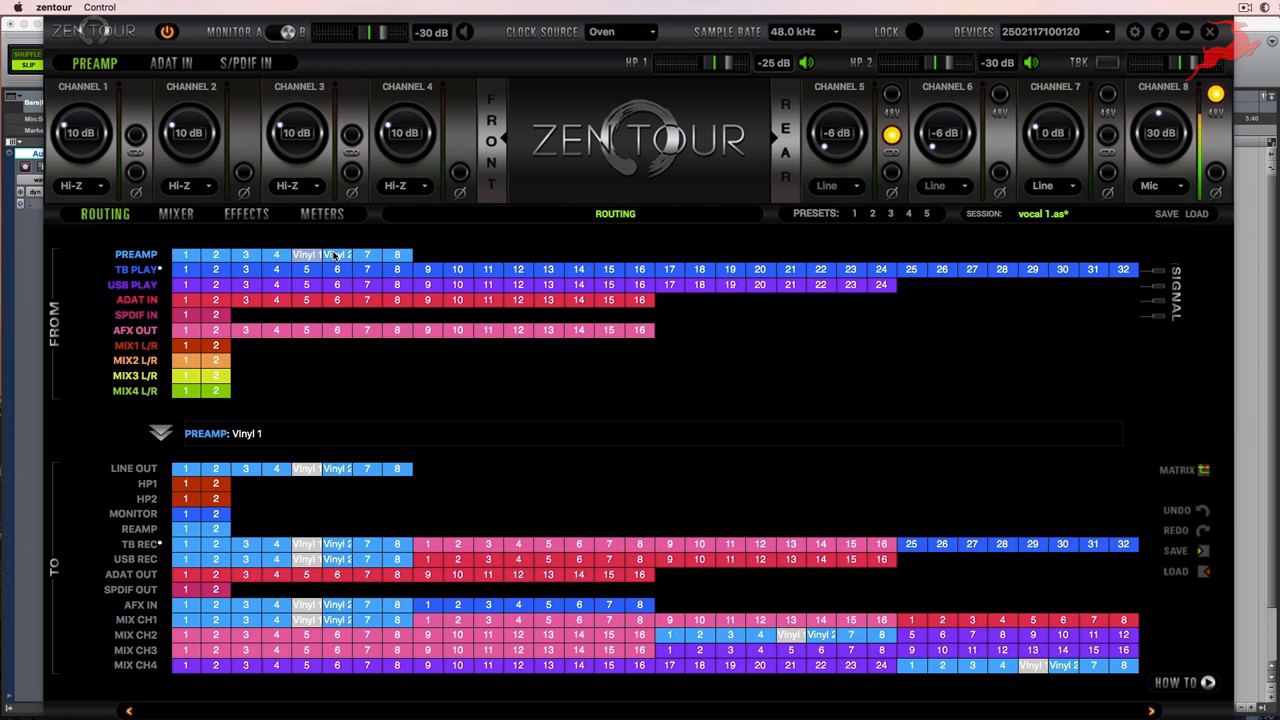
{"action": "left_click", "coordinate": [336, 254]}
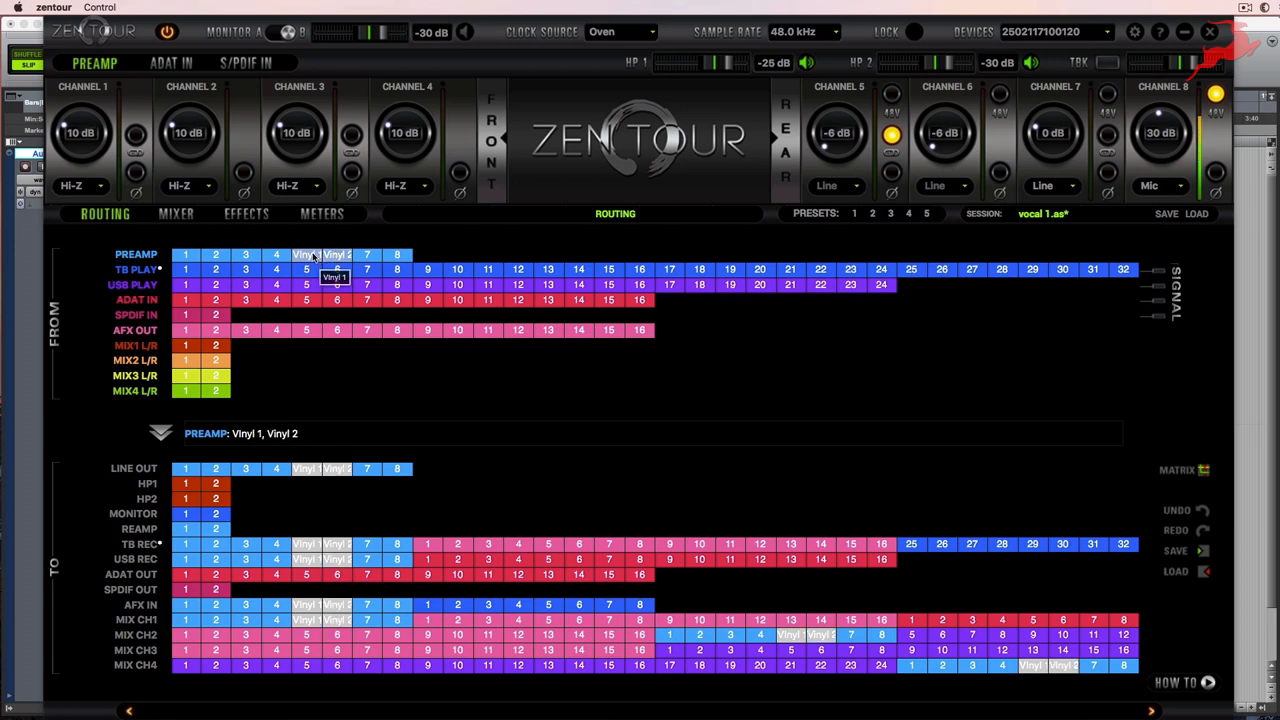
{"action": "mouse_move", "coordinate": [258, 546]}
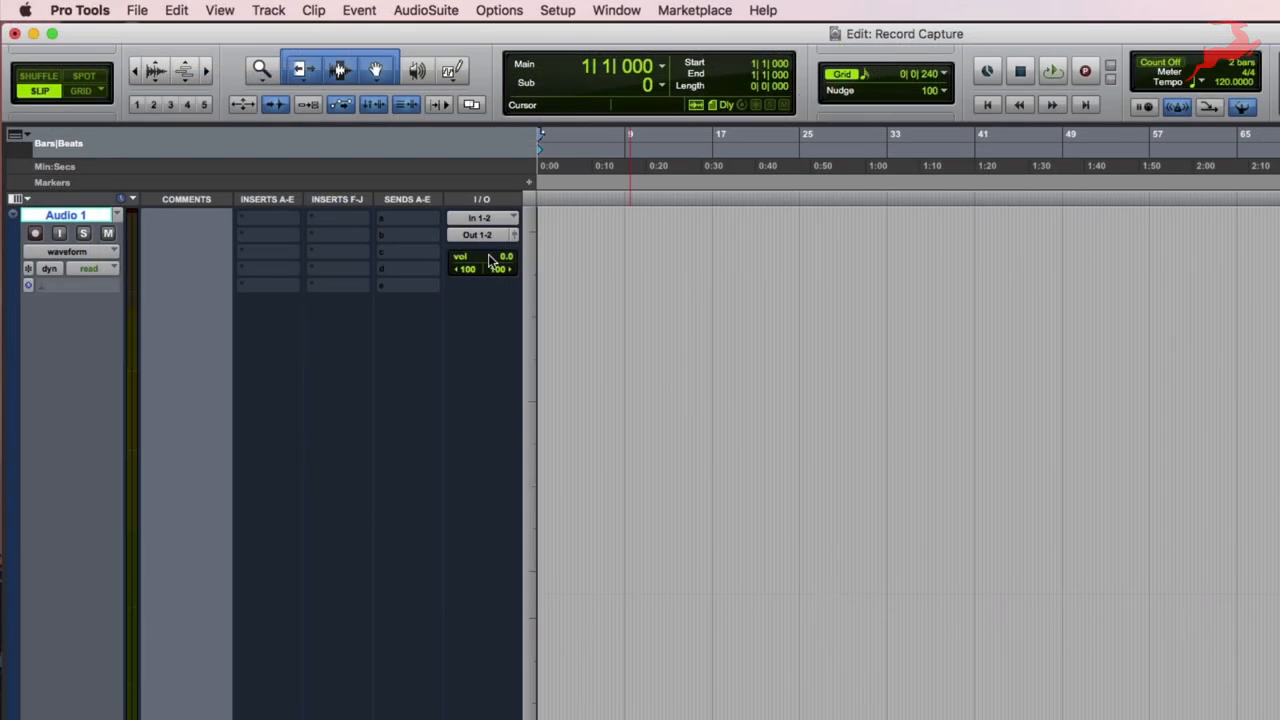
Set the track input to In 5-6, name it 'Record Original', and comment 'NO COMPRESSION'.
{"action": "left_click", "coordinate": [482, 218]}
{"action": "type", "text": "Record Original"}
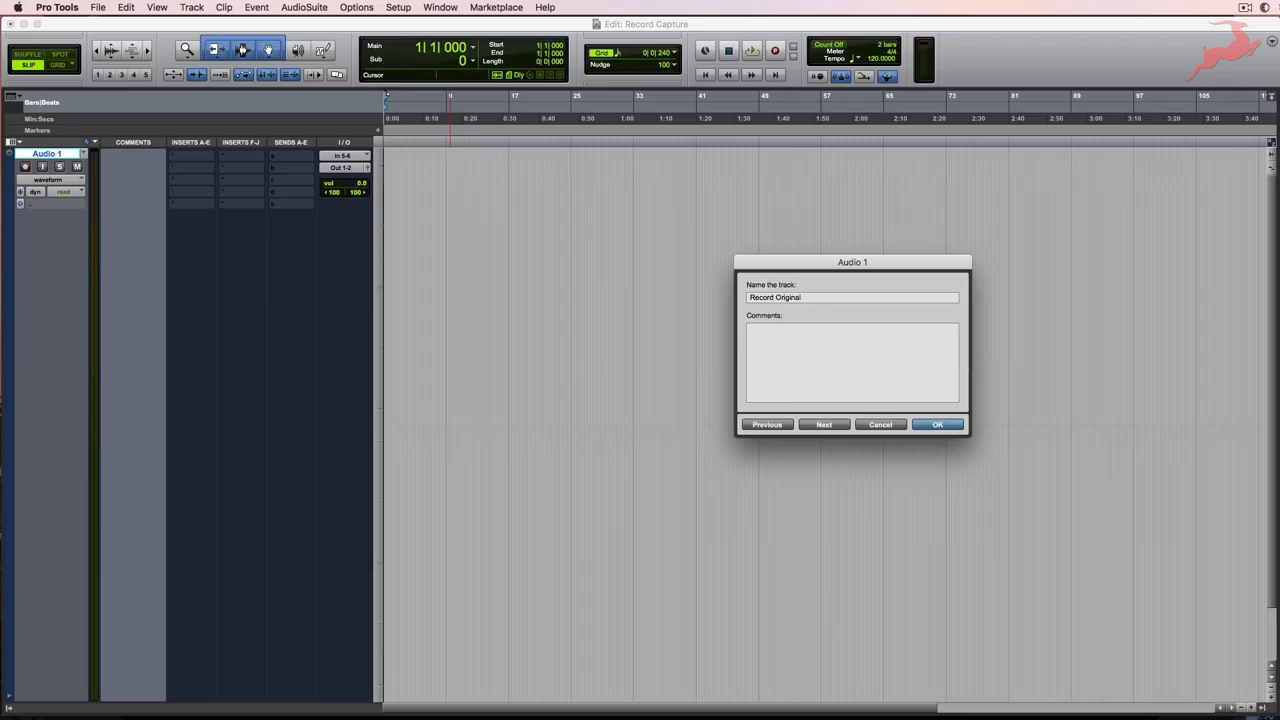
{"action": "left_click", "coordinate": [939, 424]}
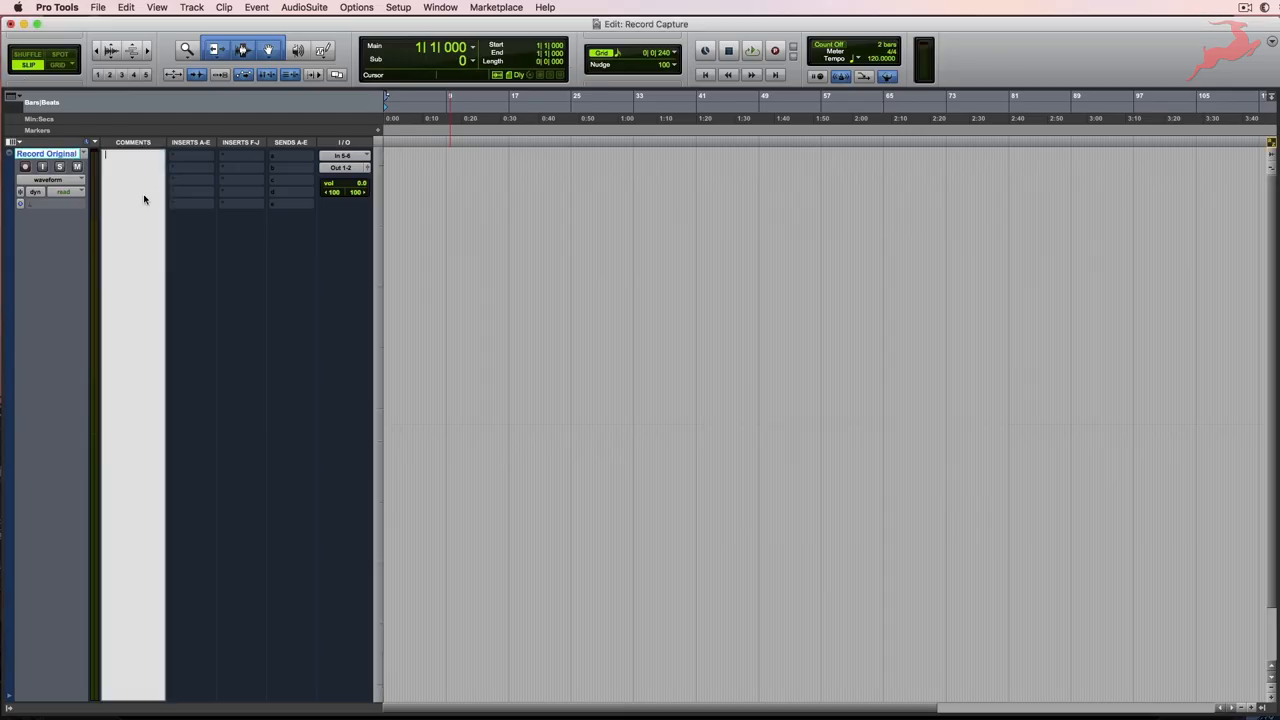
{"action": "mouse_move", "coordinate": [170, 216]}
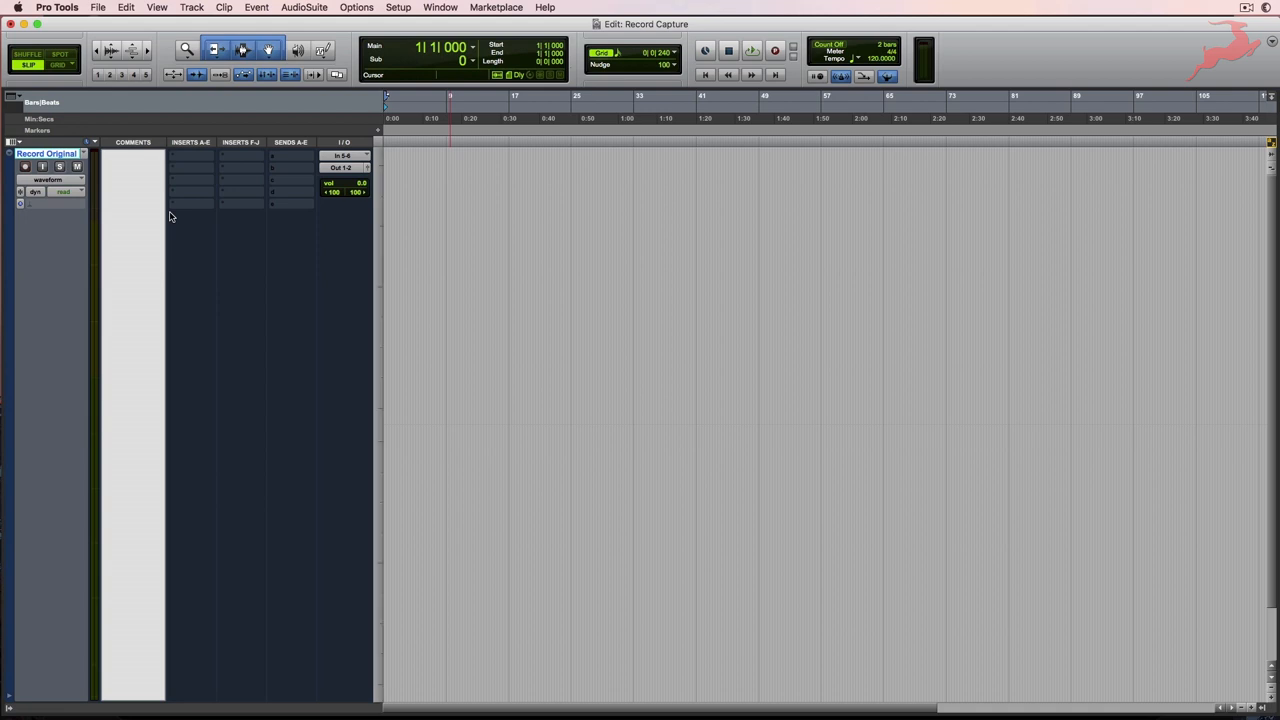
{"action": "type", "text": "NO COMPRESSION"}
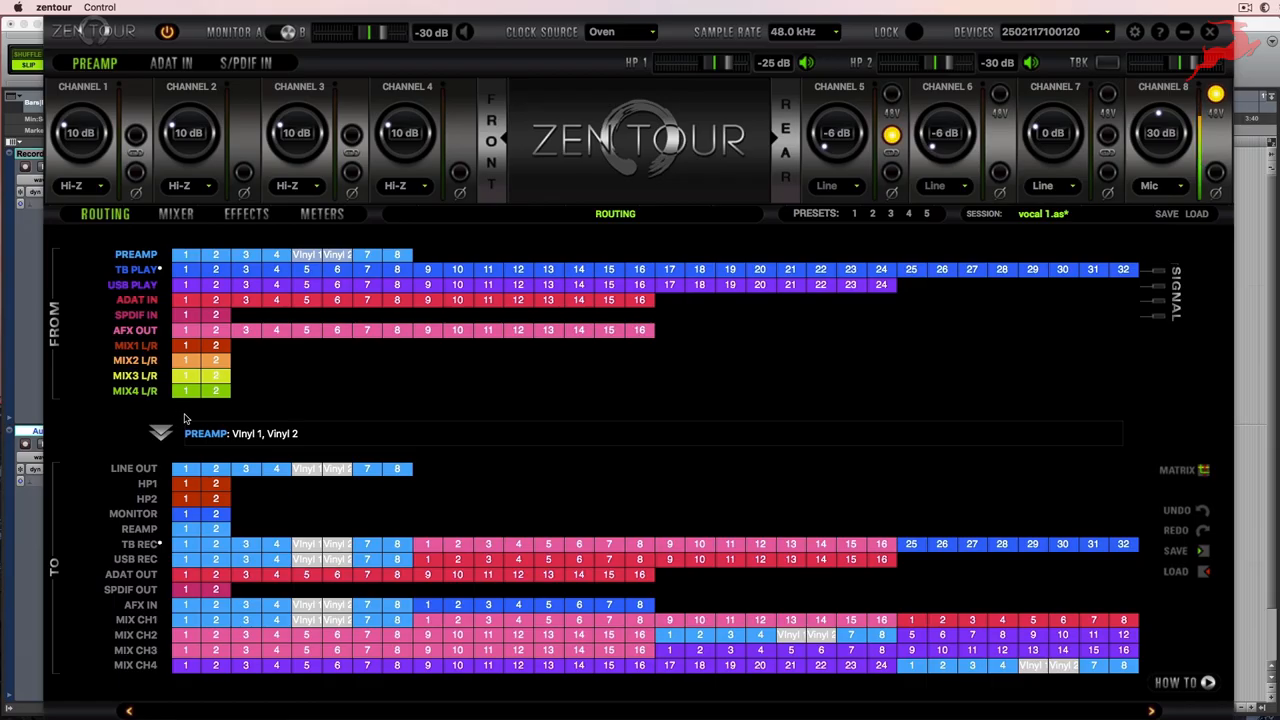
{"action": "mouse_move", "coordinate": [258, 215]}
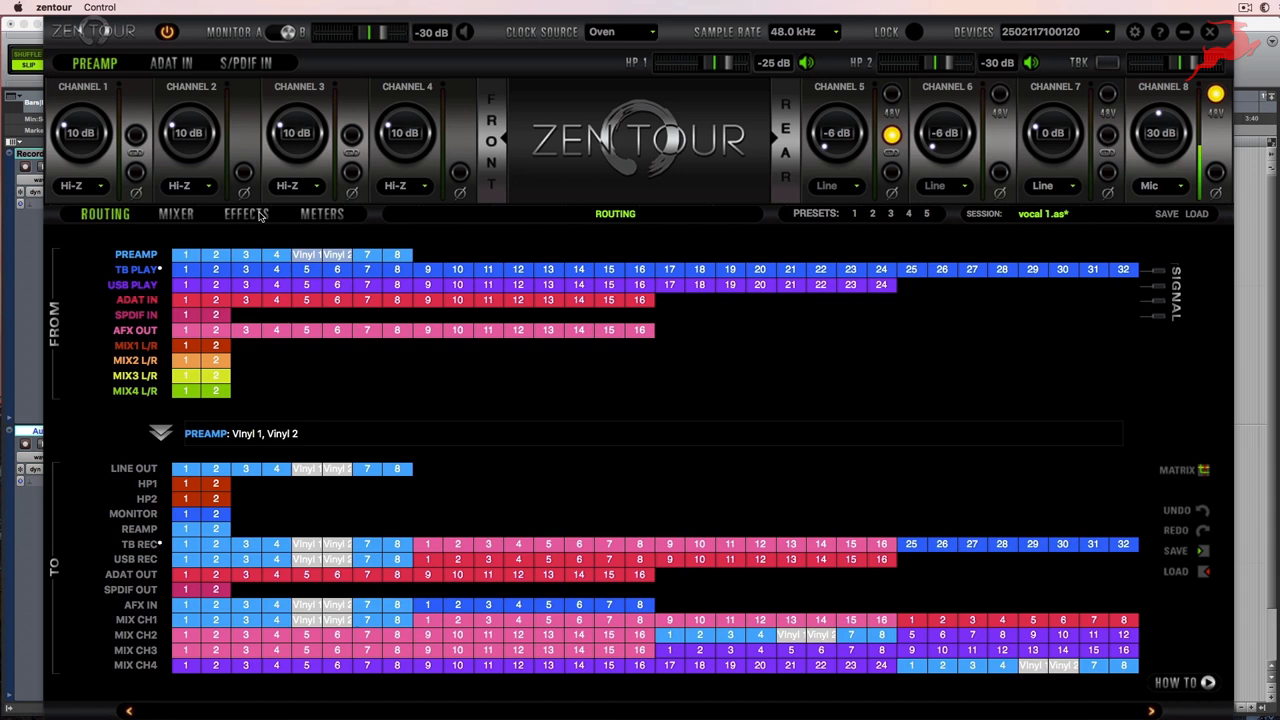
View the Tubechild670 effect, then show where AFX OUT 5 and 6 are routed.
{"action": "left_click", "coordinate": [245, 213]}
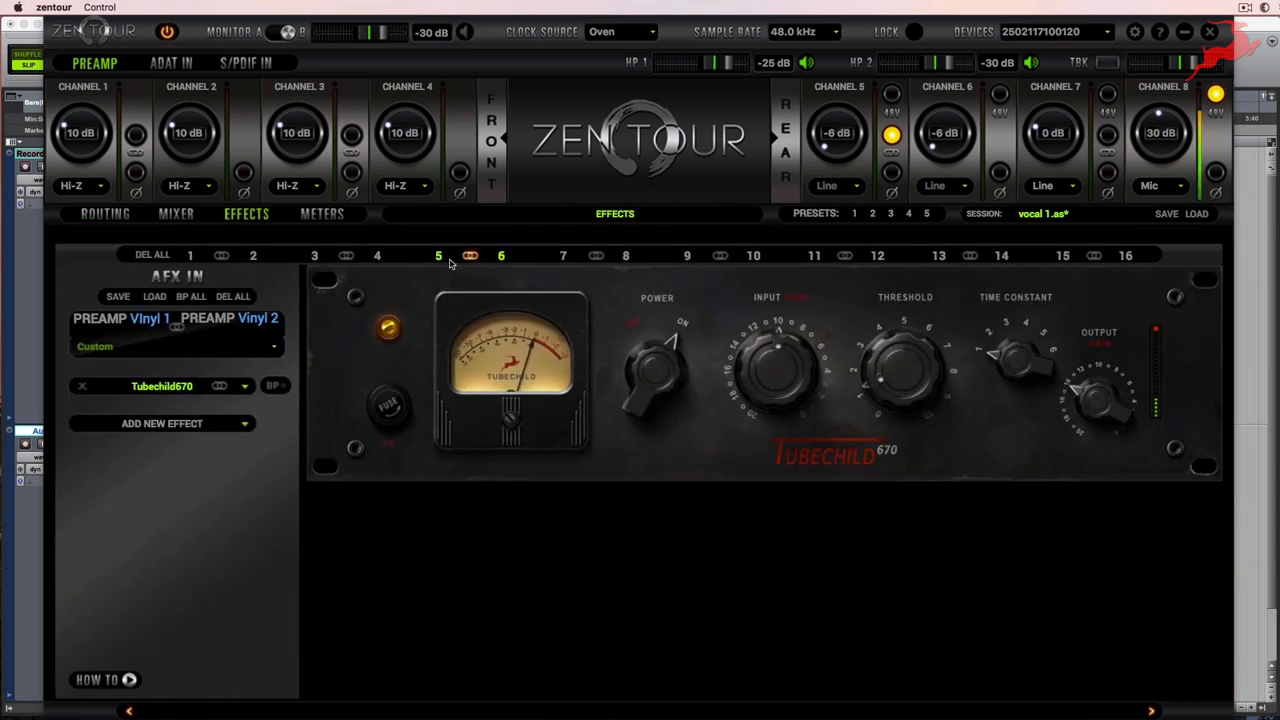
{"action": "mouse_move", "coordinate": [480, 295]}
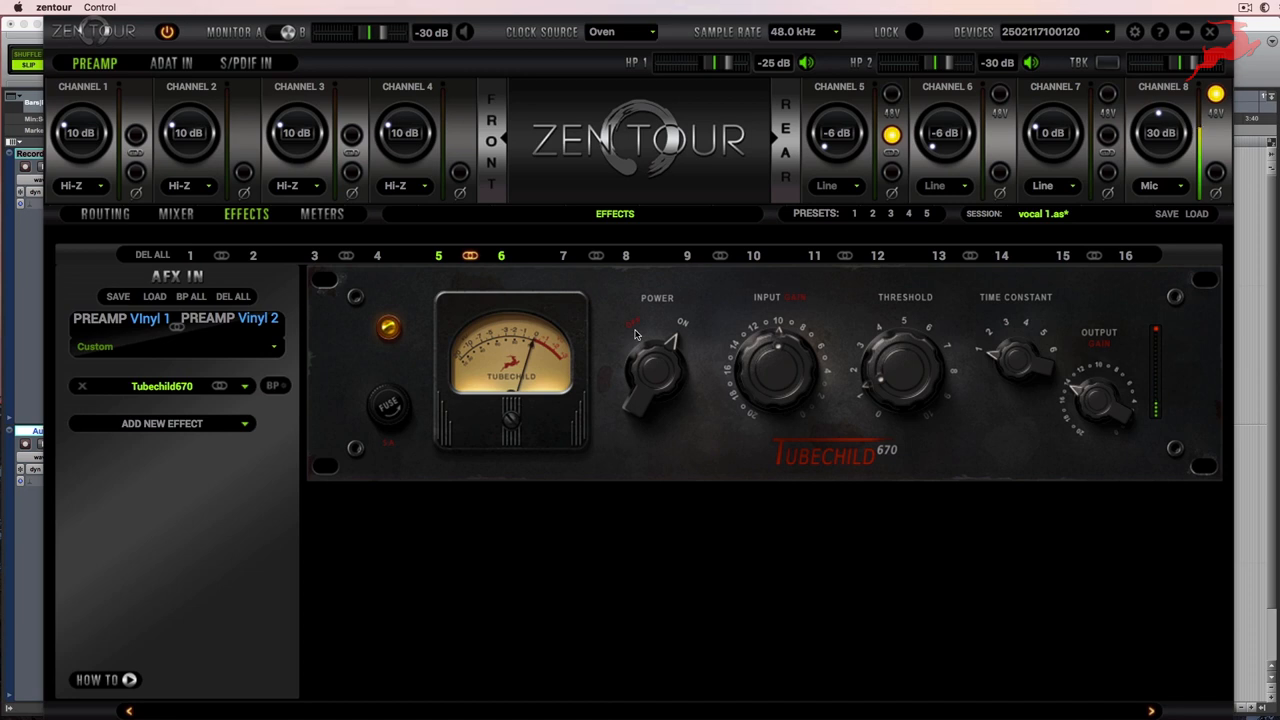
{"action": "left_click", "coordinate": [104, 213]}
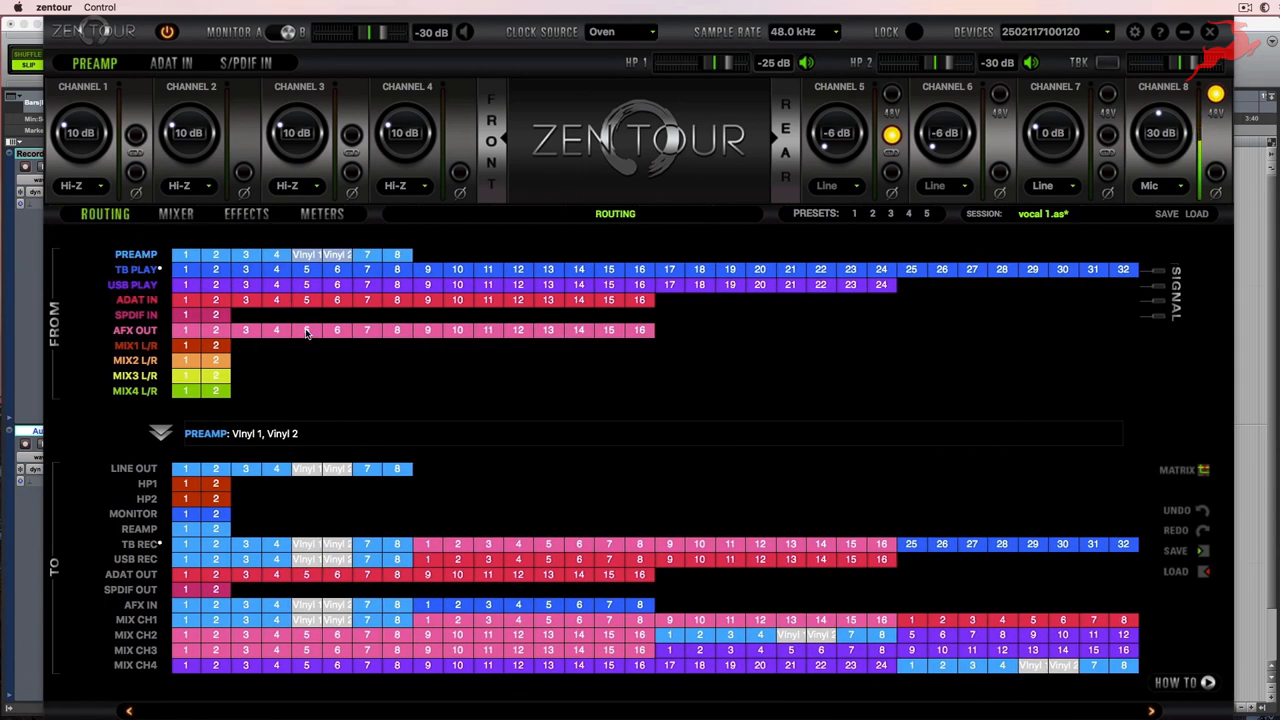
{"action": "left_click", "coordinate": [306, 330]}
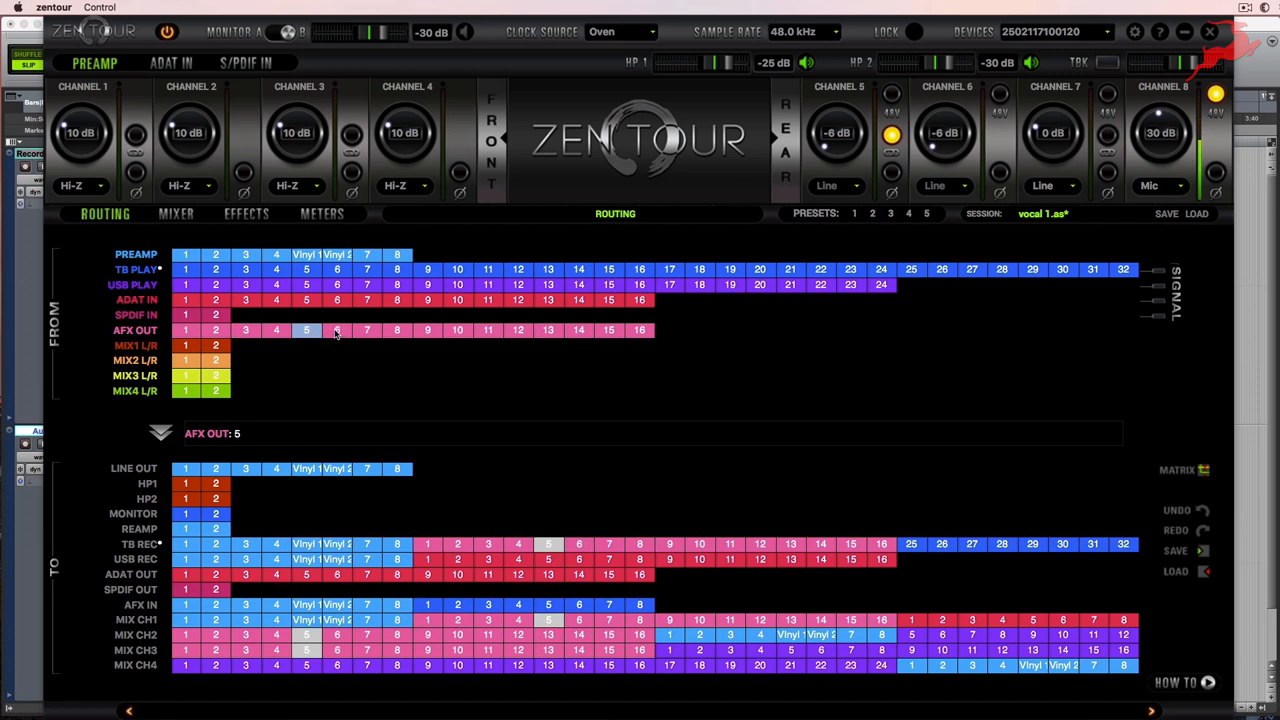
{"action": "left_click", "coordinate": [336, 330]}
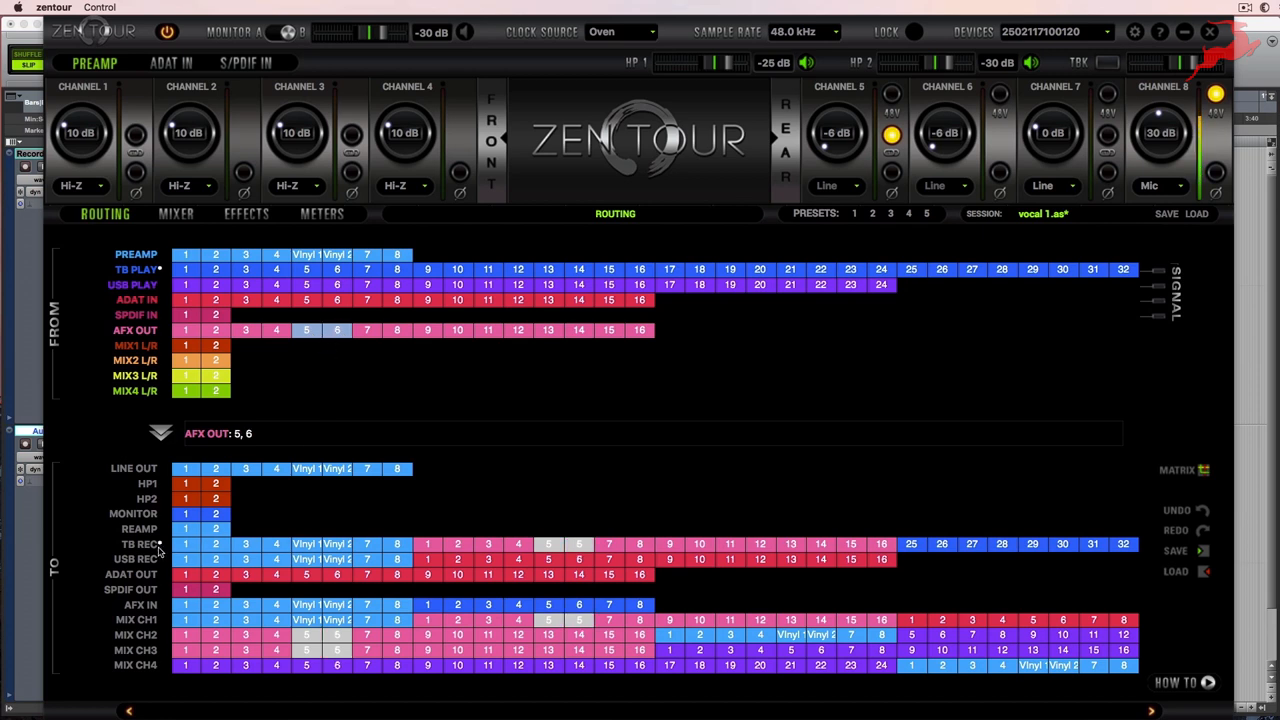
{"action": "mouse_move", "coordinate": [383, 555]}
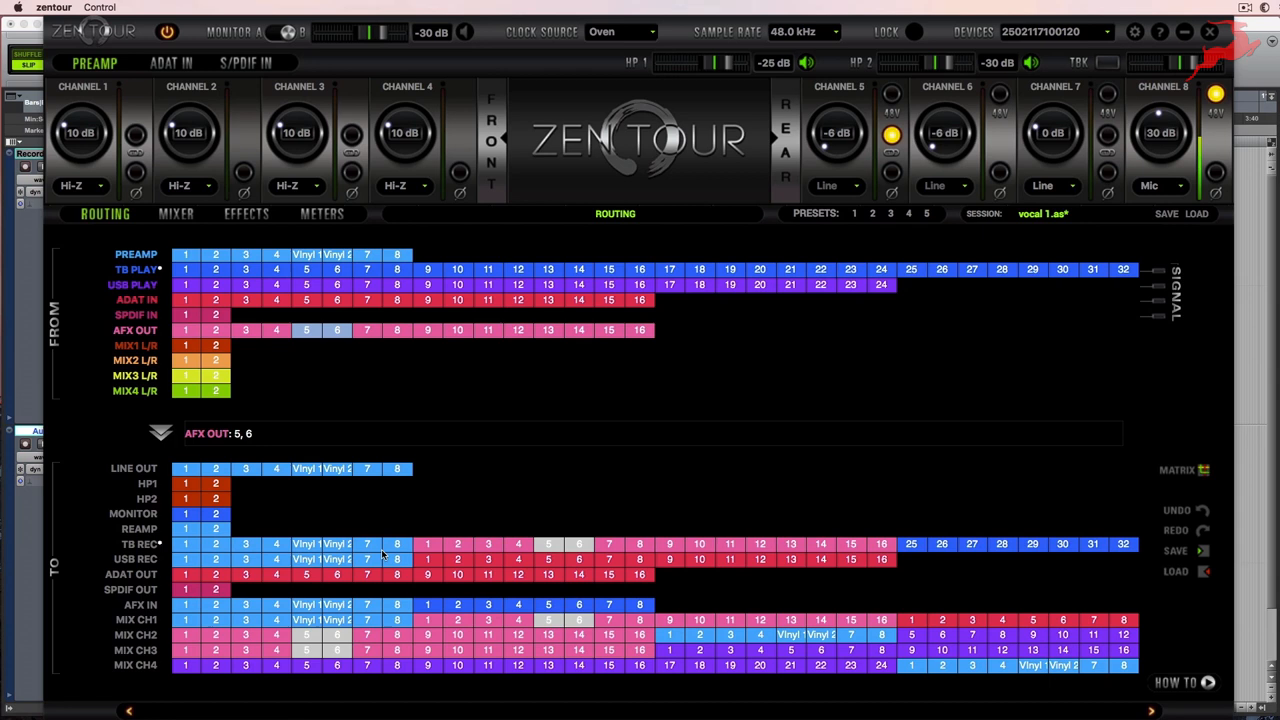
{"action": "mouse_move", "coordinate": [408, 543]}
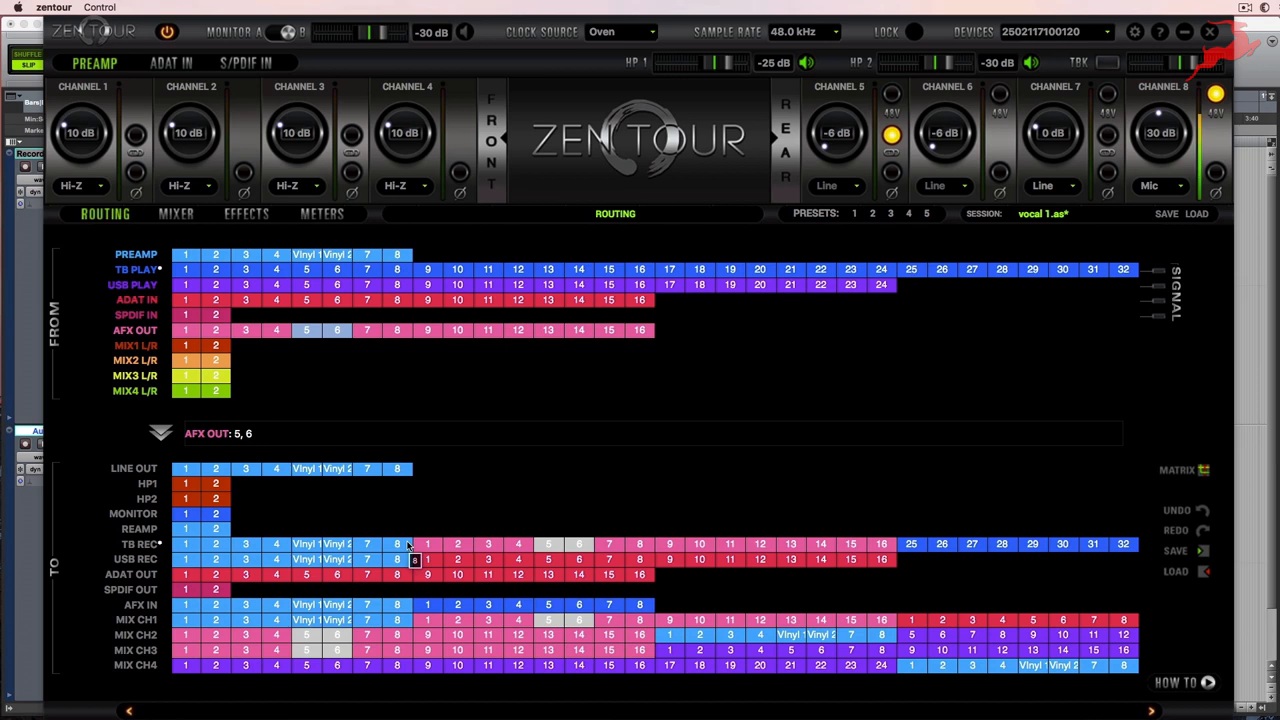
{"action": "mouse_move", "coordinate": [495, 535]}
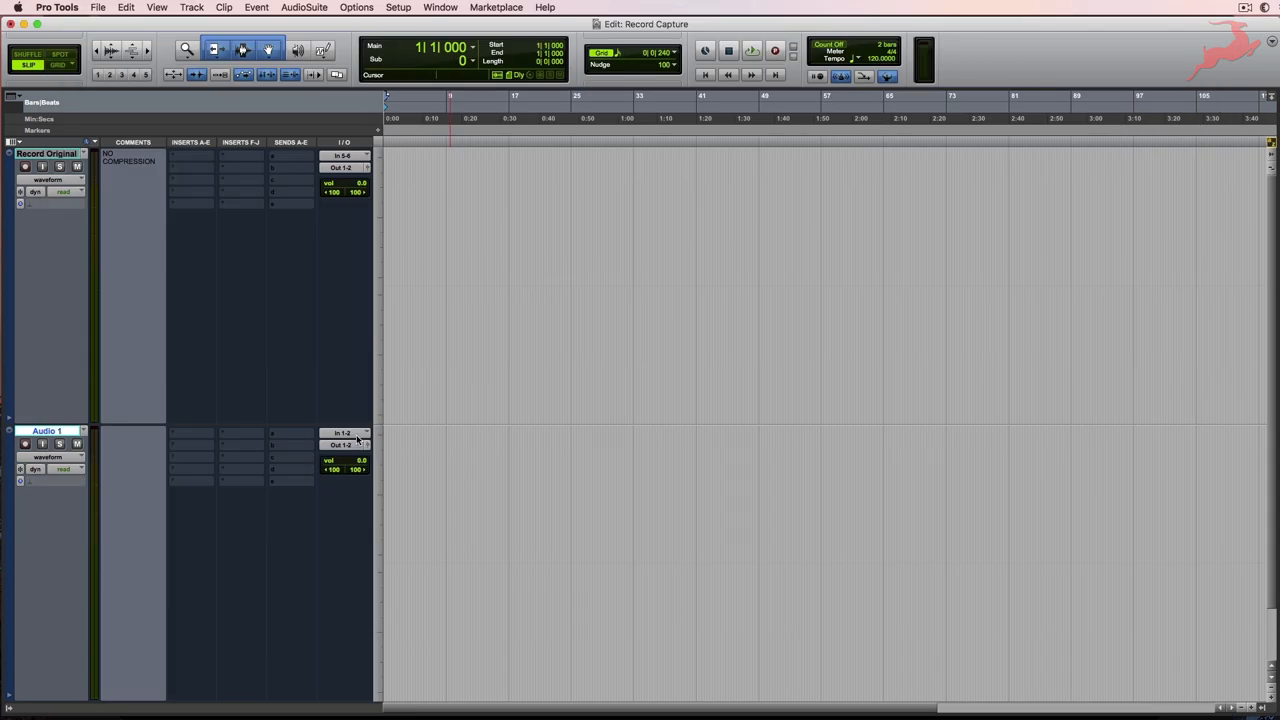
Feed the second track from In 13-14, comment 'AFX COMPRESSION', and name it 'Record w AFX'.
{"action": "left_click", "coordinate": [343, 432]}
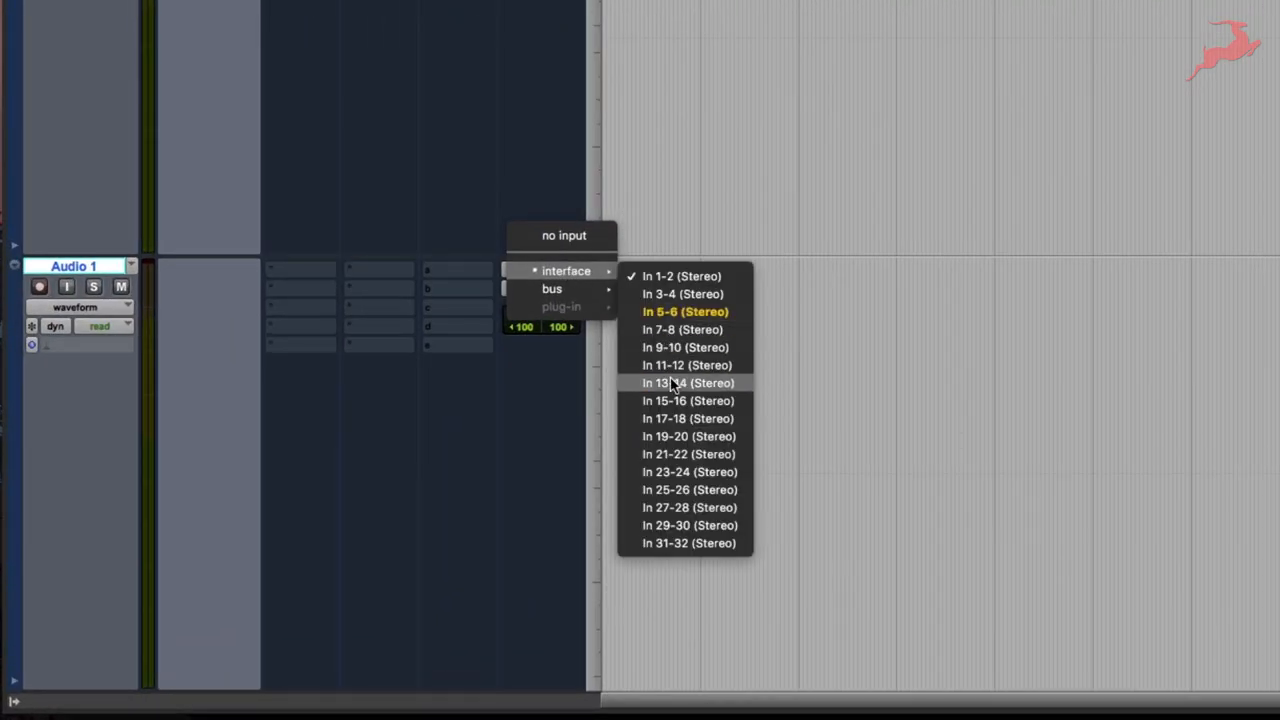
{"action": "left_click", "coordinate": [685, 382]}
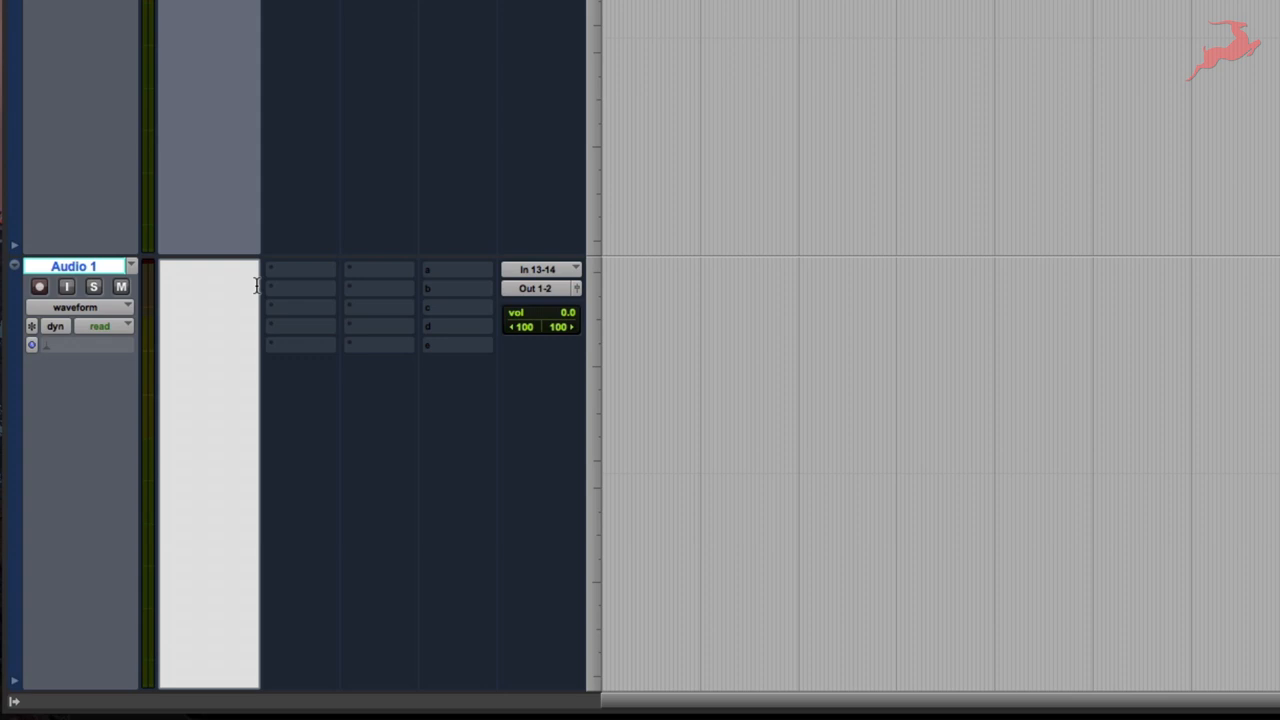
{"action": "type", "text": "AFX COMPRESSION"}
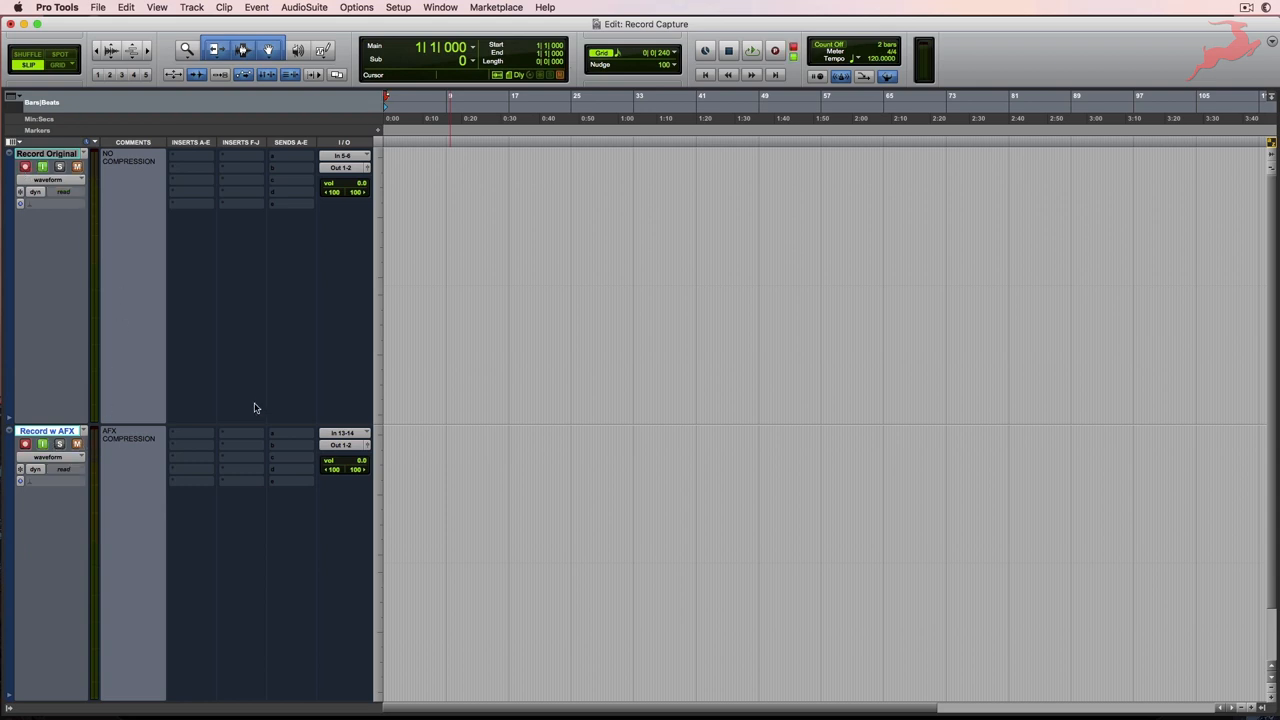
{"action": "mouse_move", "coordinate": [275, 407]}
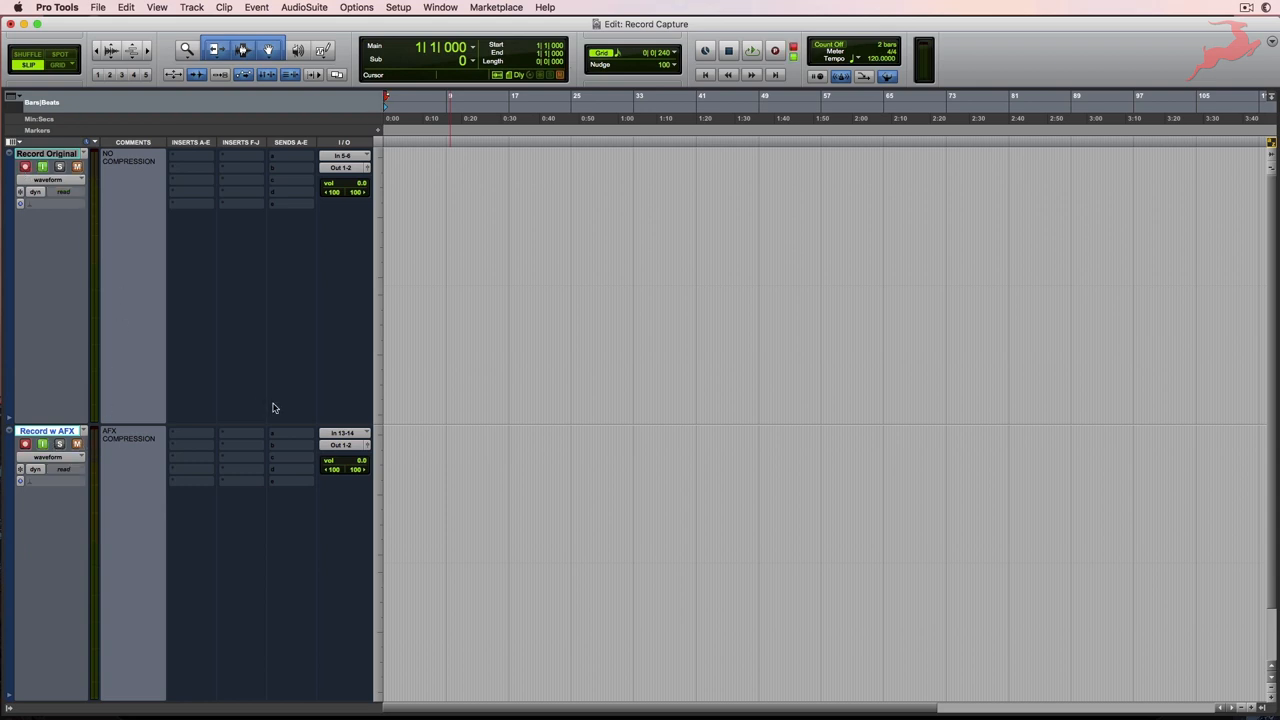
{"action": "left_click", "coordinate": [781, 51]}
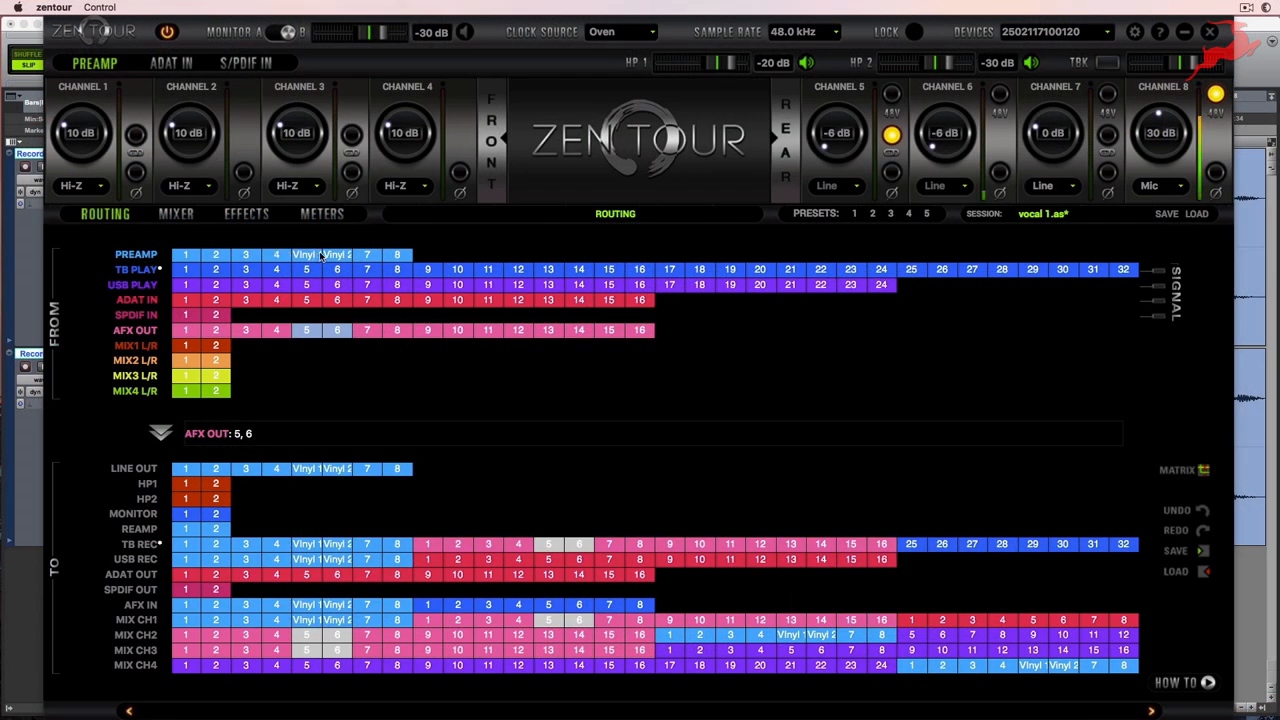
Show the routing for preamp Vinyl 1 and Vinyl 2, then return to the Pro Tools session.
{"action": "left_click", "coordinate": [306, 254]}
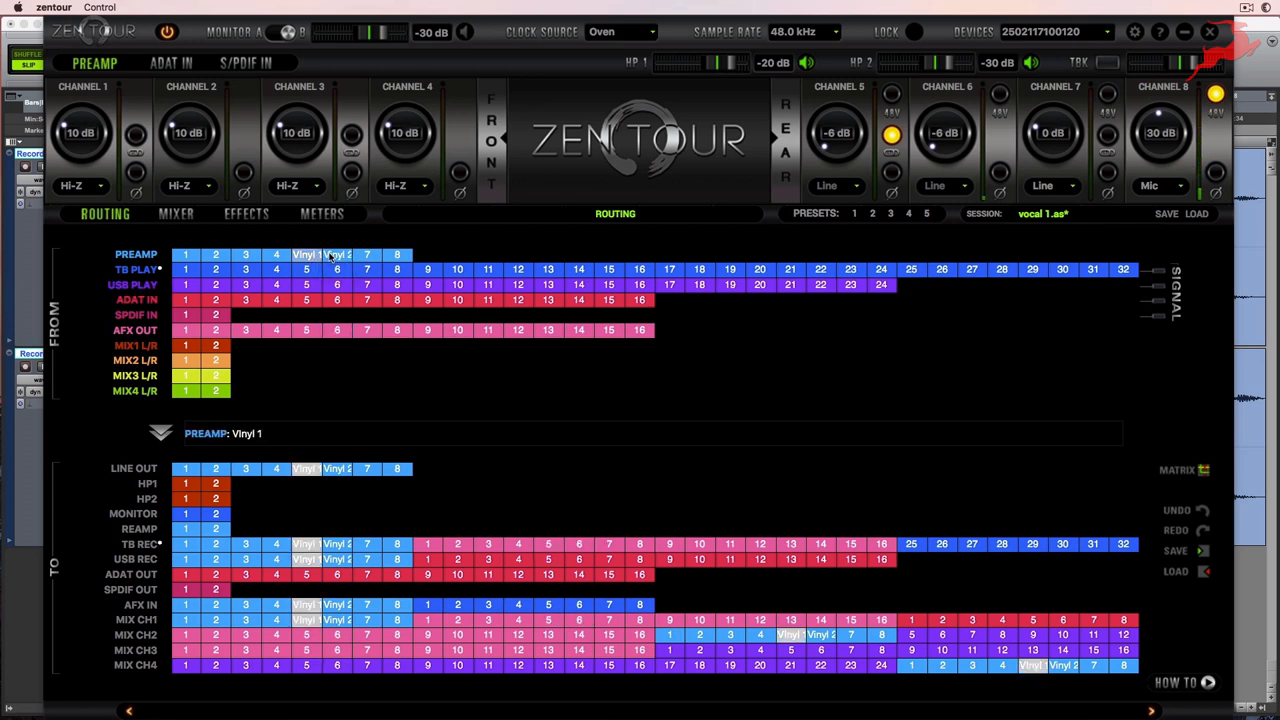
{"action": "left_click", "coordinate": [337, 254]}
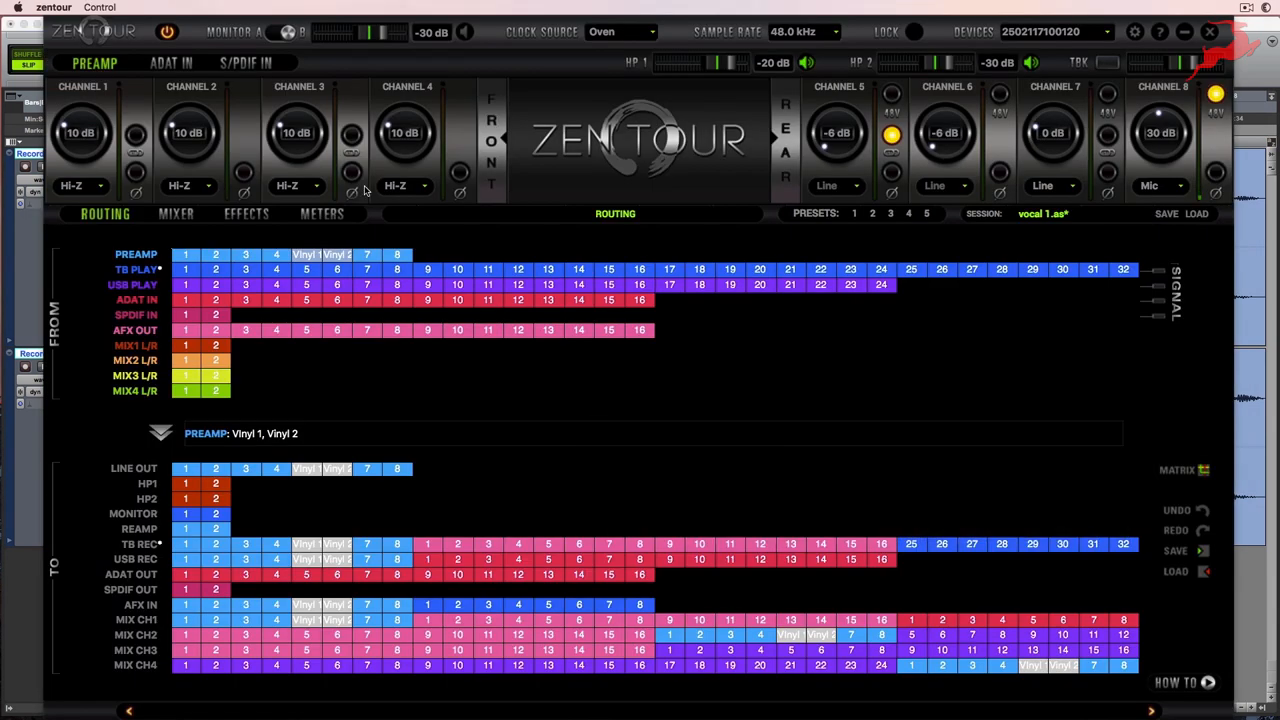
{"action": "left_click", "coordinate": [306, 330]}
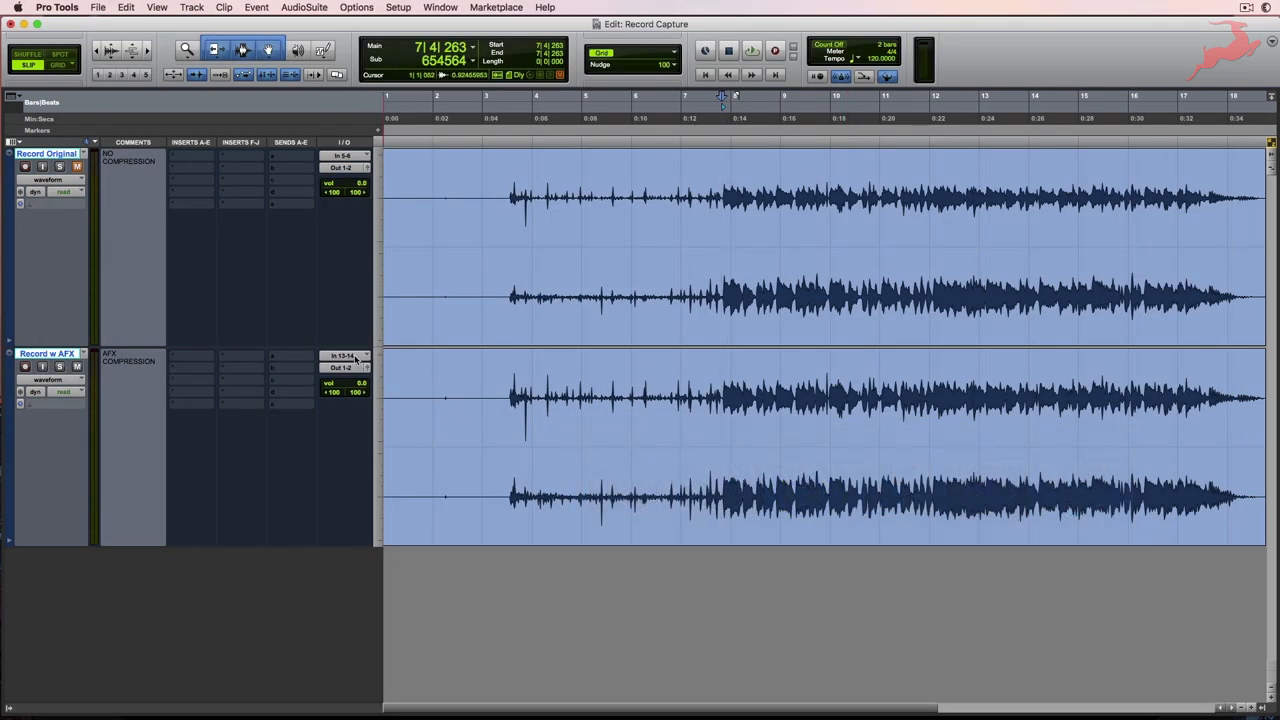
{"action": "mouse_move", "coordinate": [345, 356]}
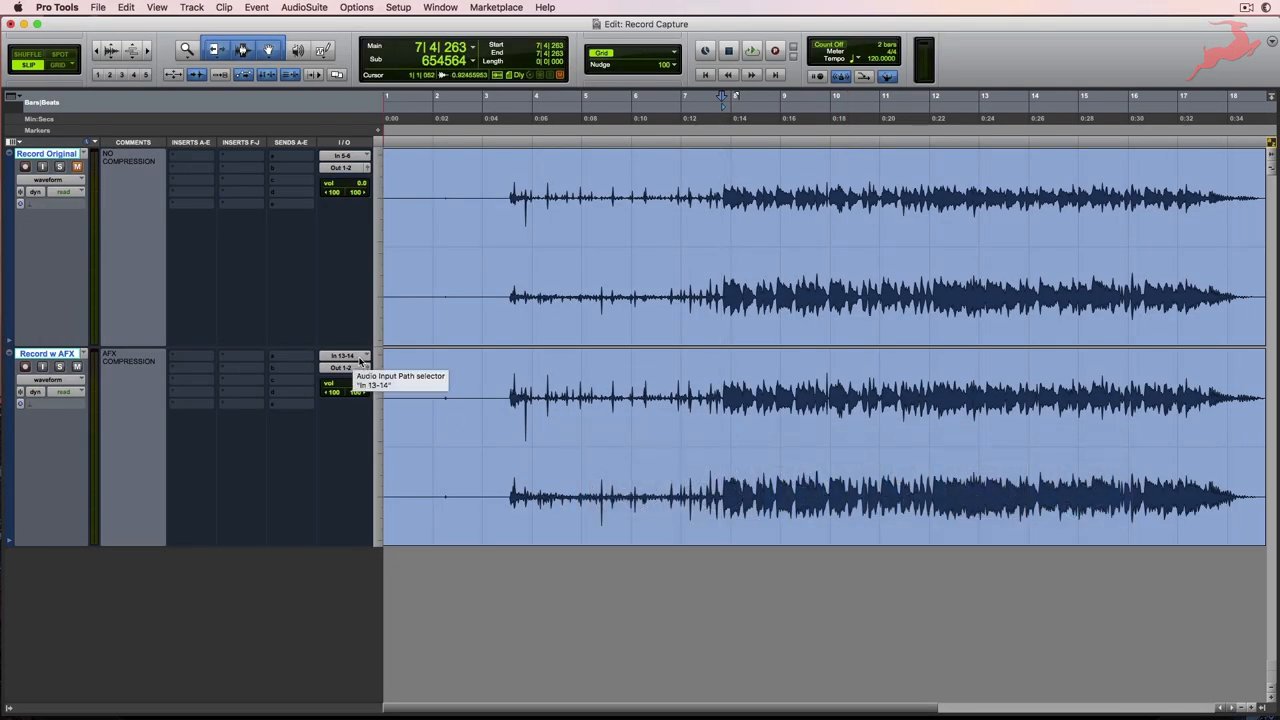